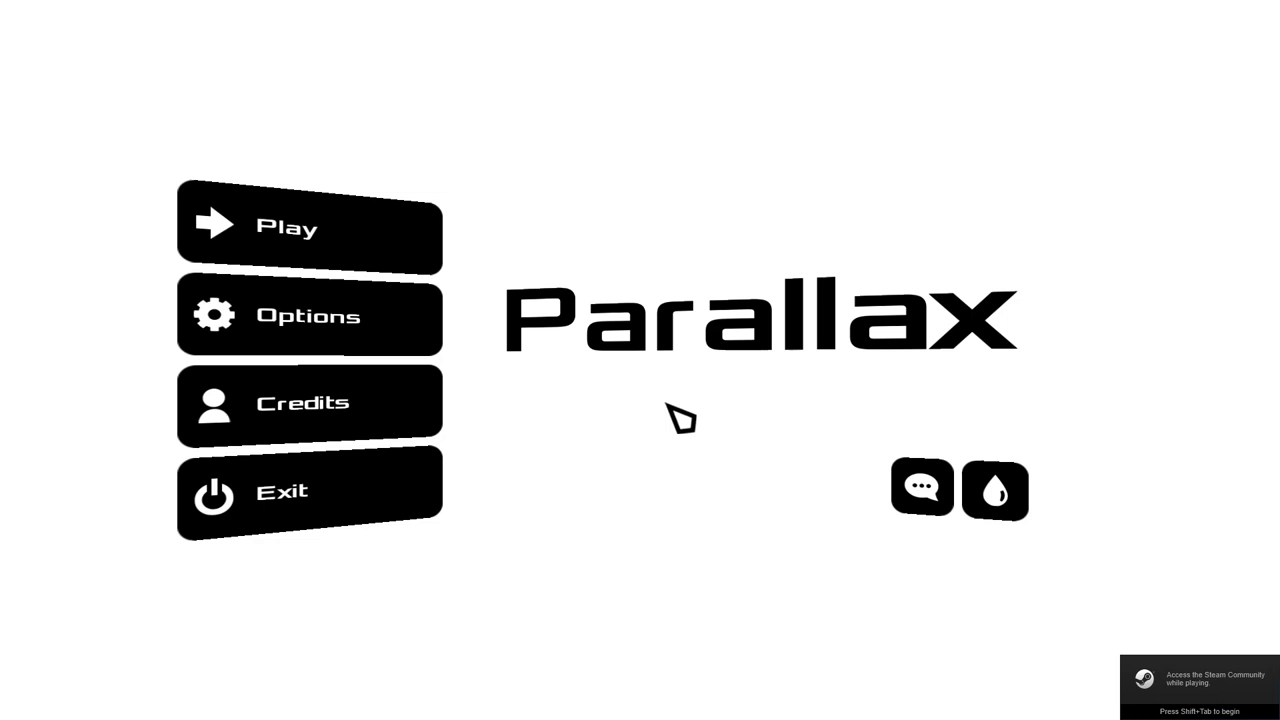
pyautogui.moveTo(400, 230)
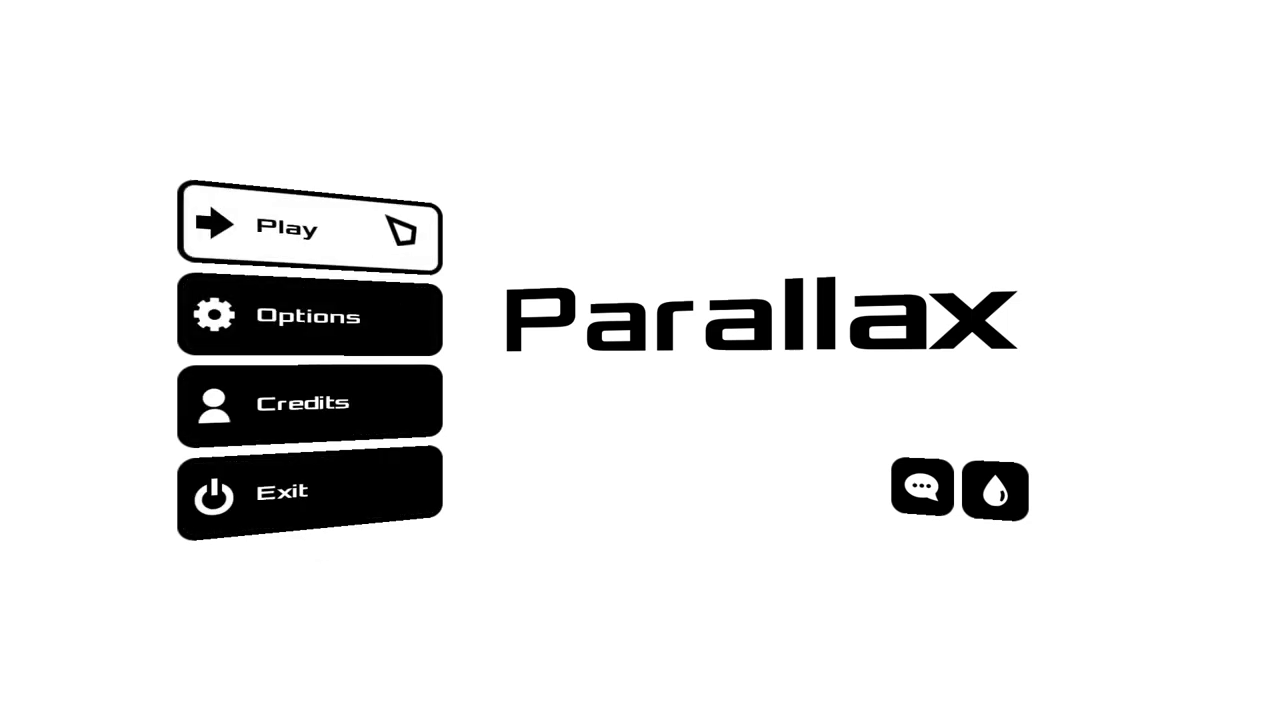
# Open level selection and launch level 1 of Chapter A
pyautogui.click(290, 226)
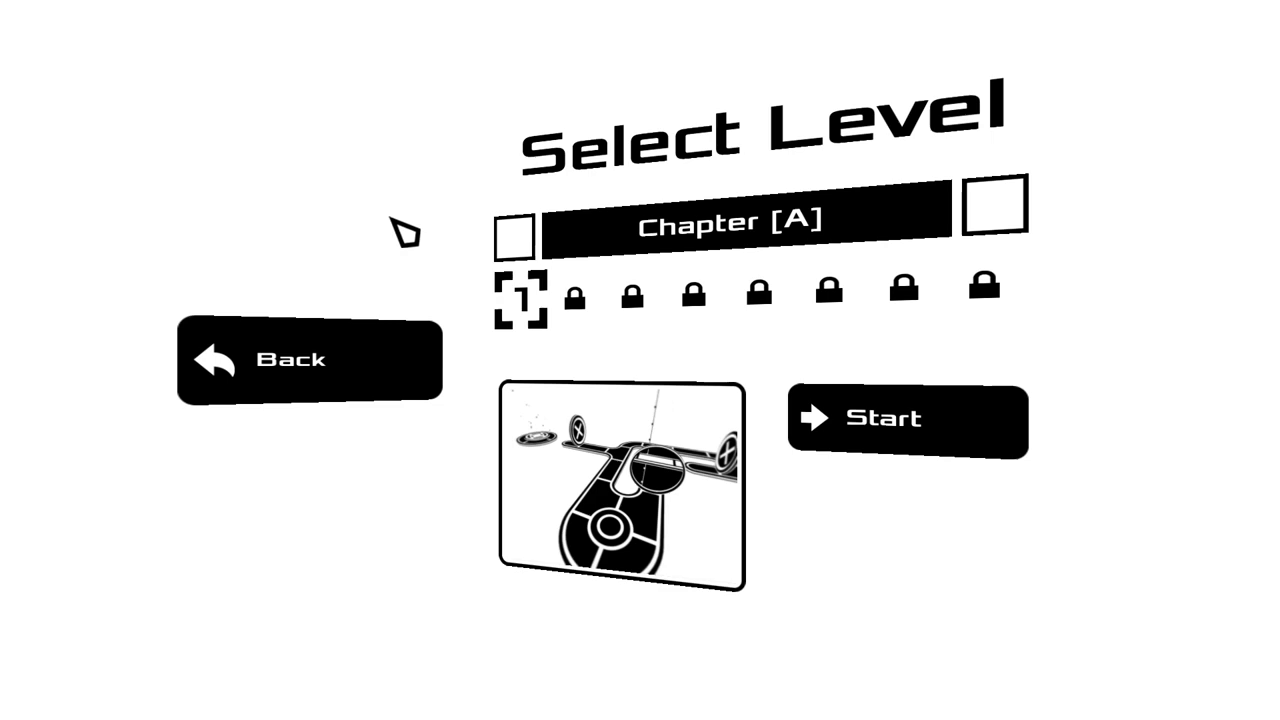
pyautogui.moveTo(938, 435)
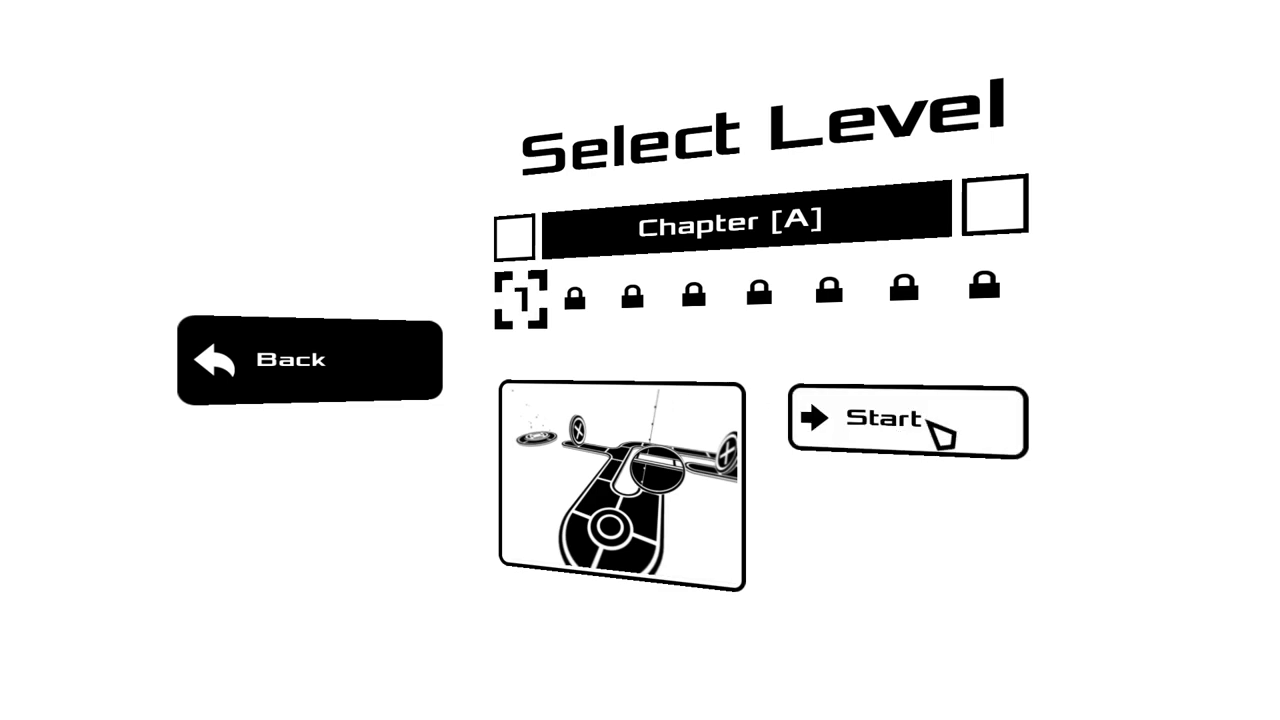
pyautogui.click(908, 420)
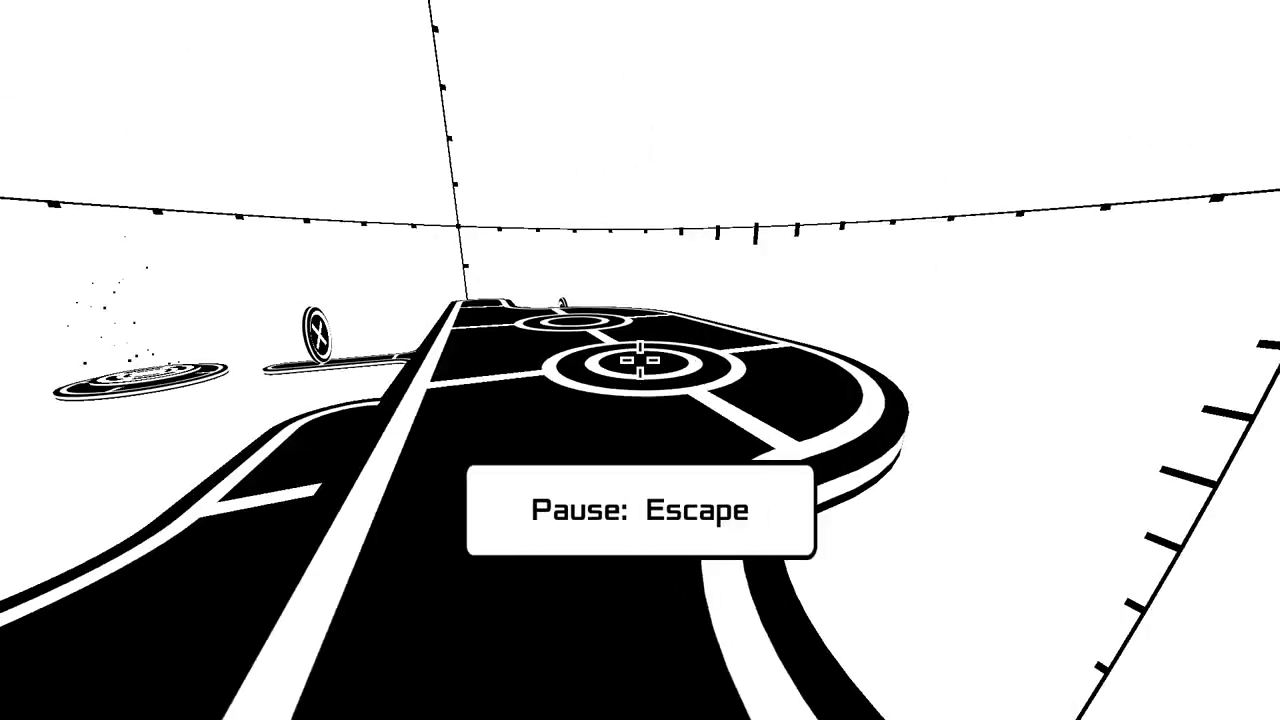
# Pause, resume and explore level A-1, pausing again at 00:56 with no deaths
pyautogui.press('Escape')
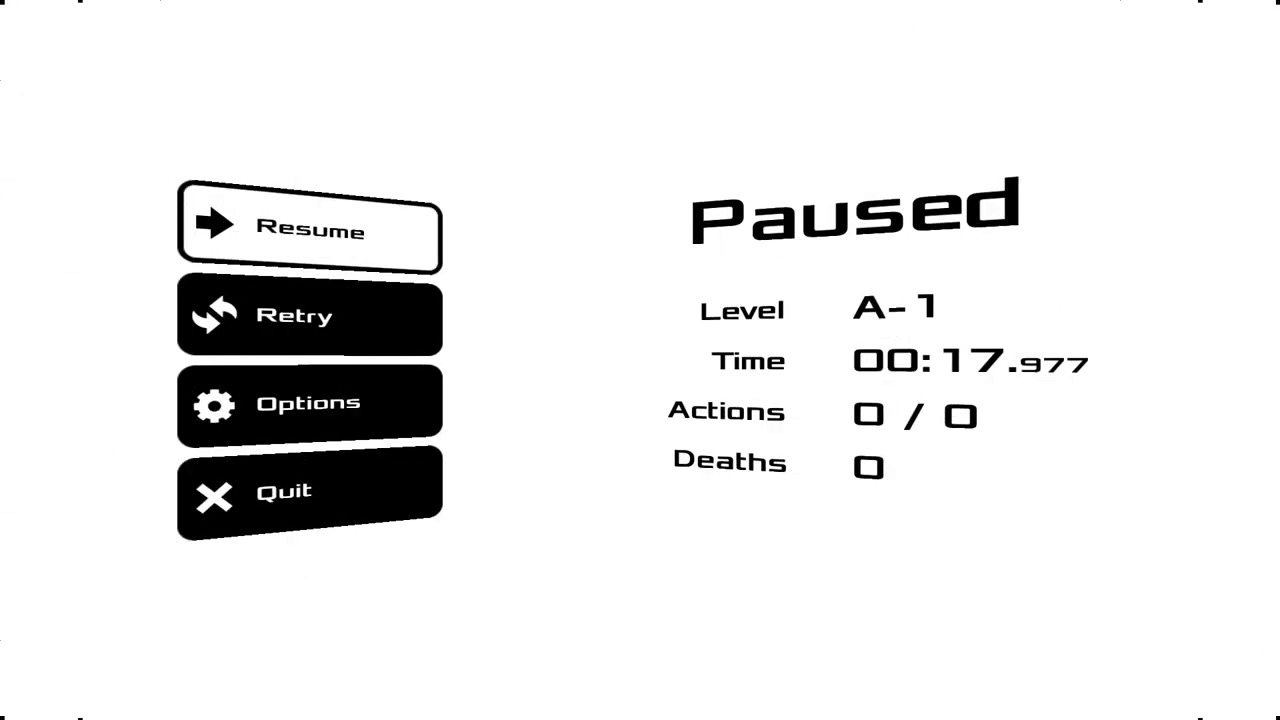
pyautogui.click(310, 231)
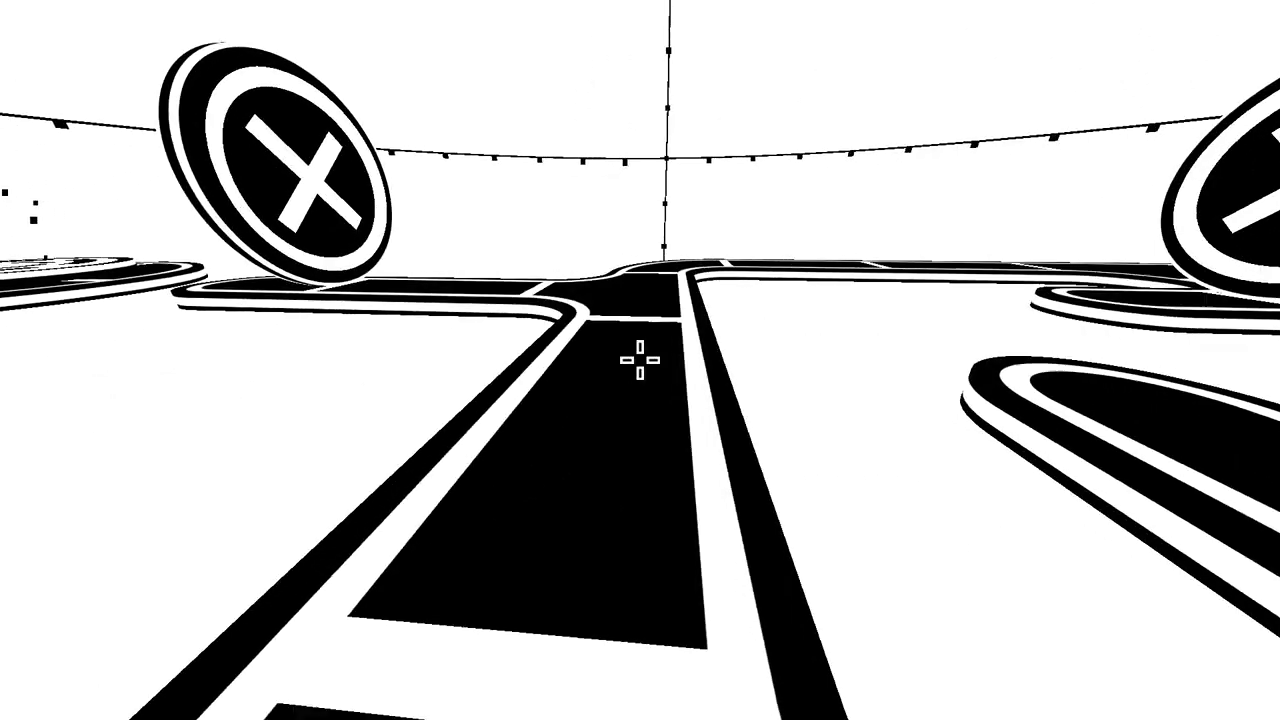
pyautogui.moveTo(635, 370)
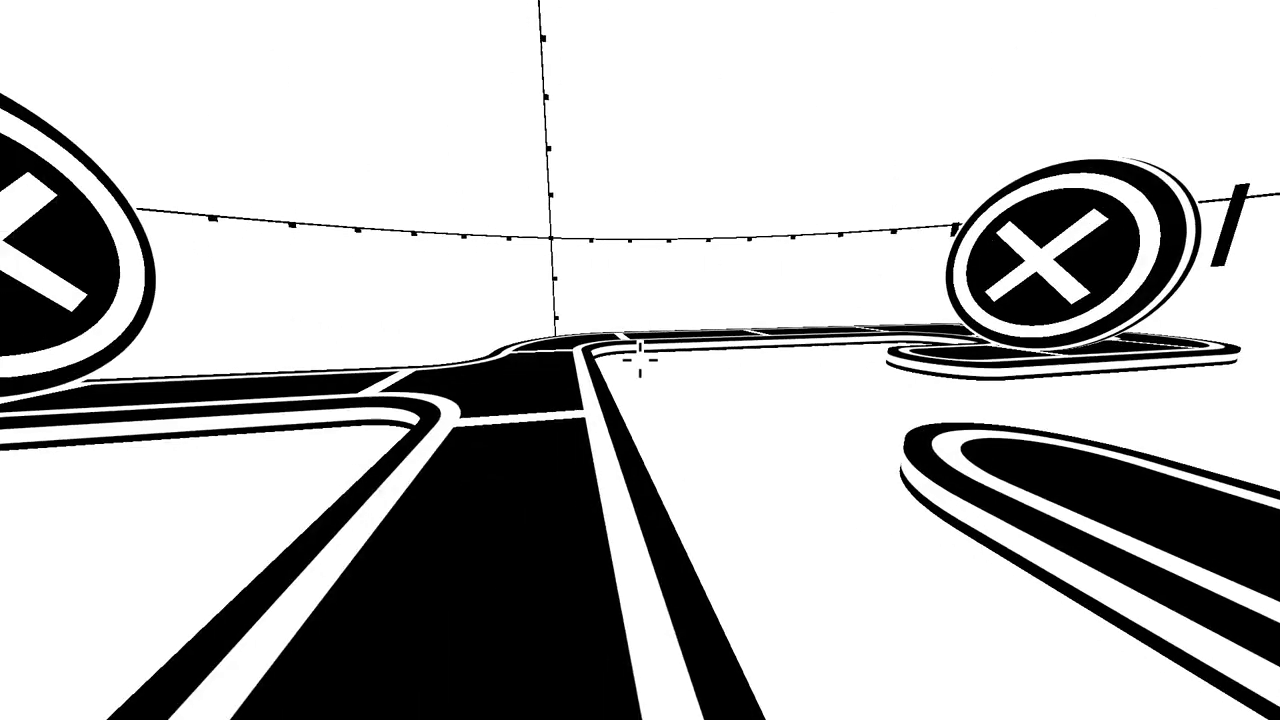
pyautogui.press('Escape')
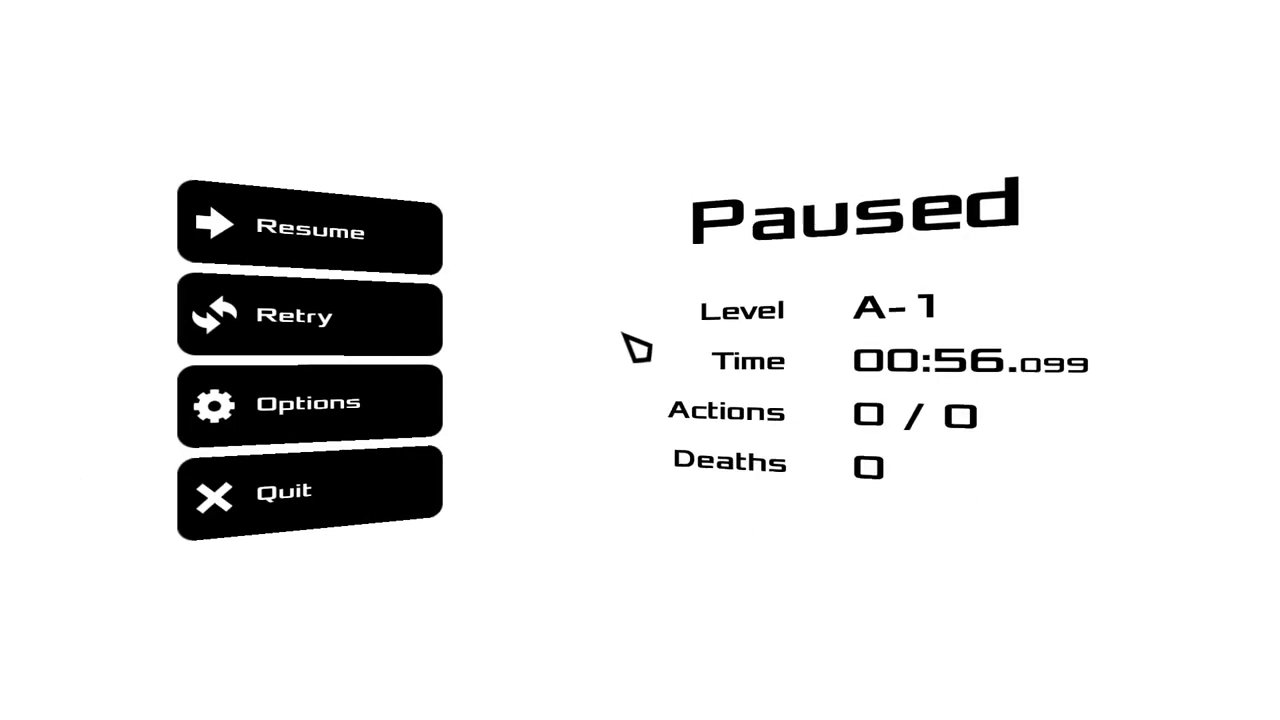
pyautogui.moveTo(335, 265)
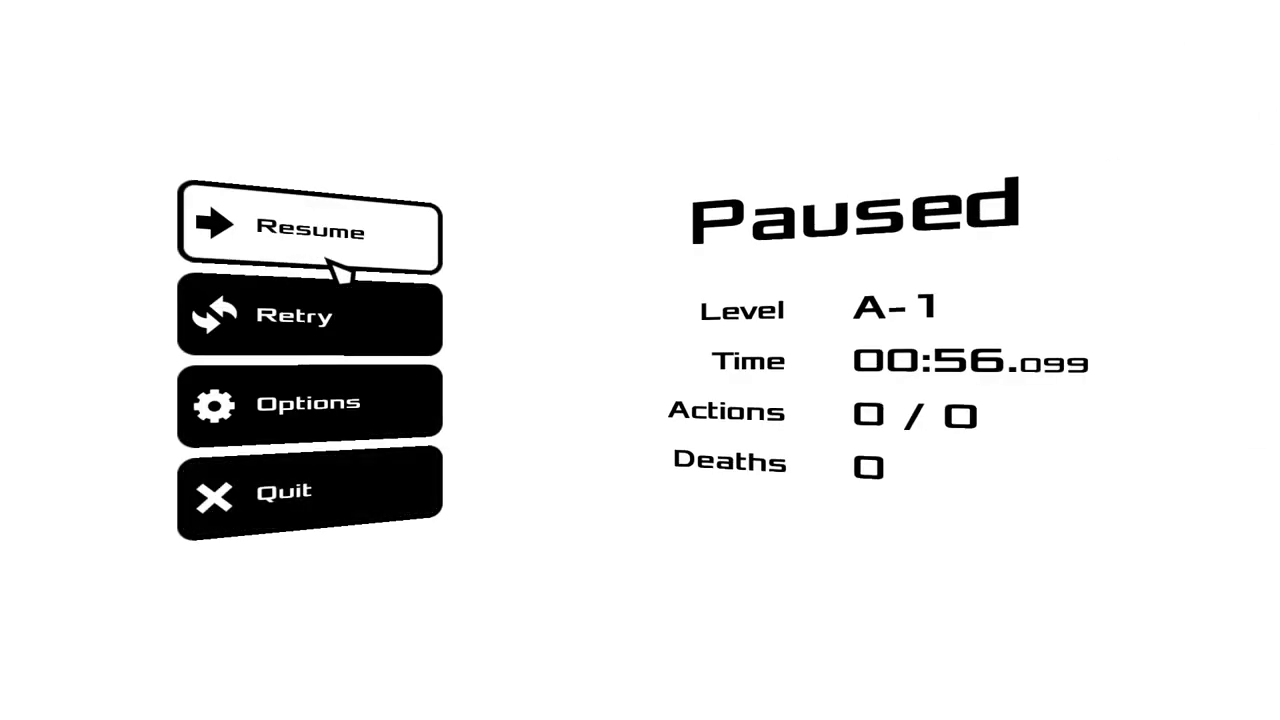
# Resume and finish level A-1 in 01:48.470 with one death and a Perfect star
pyautogui.click(310, 230)
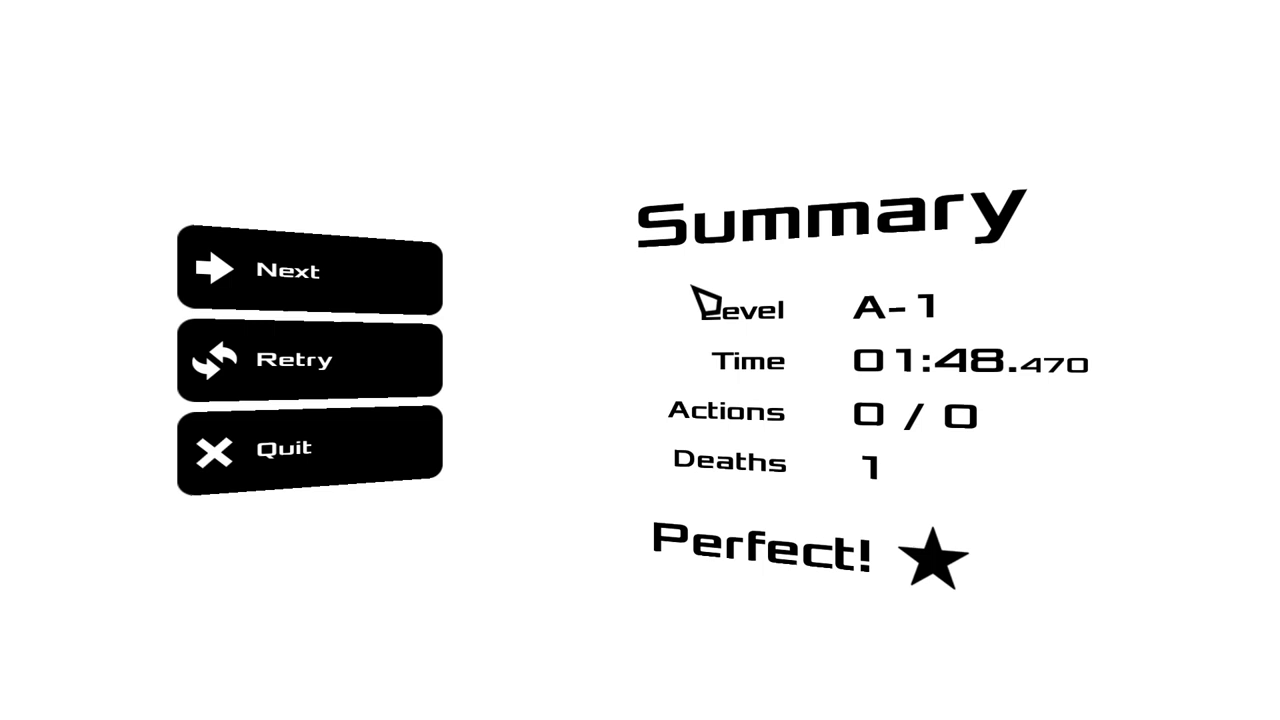
pyautogui.moveTo(607, 298)
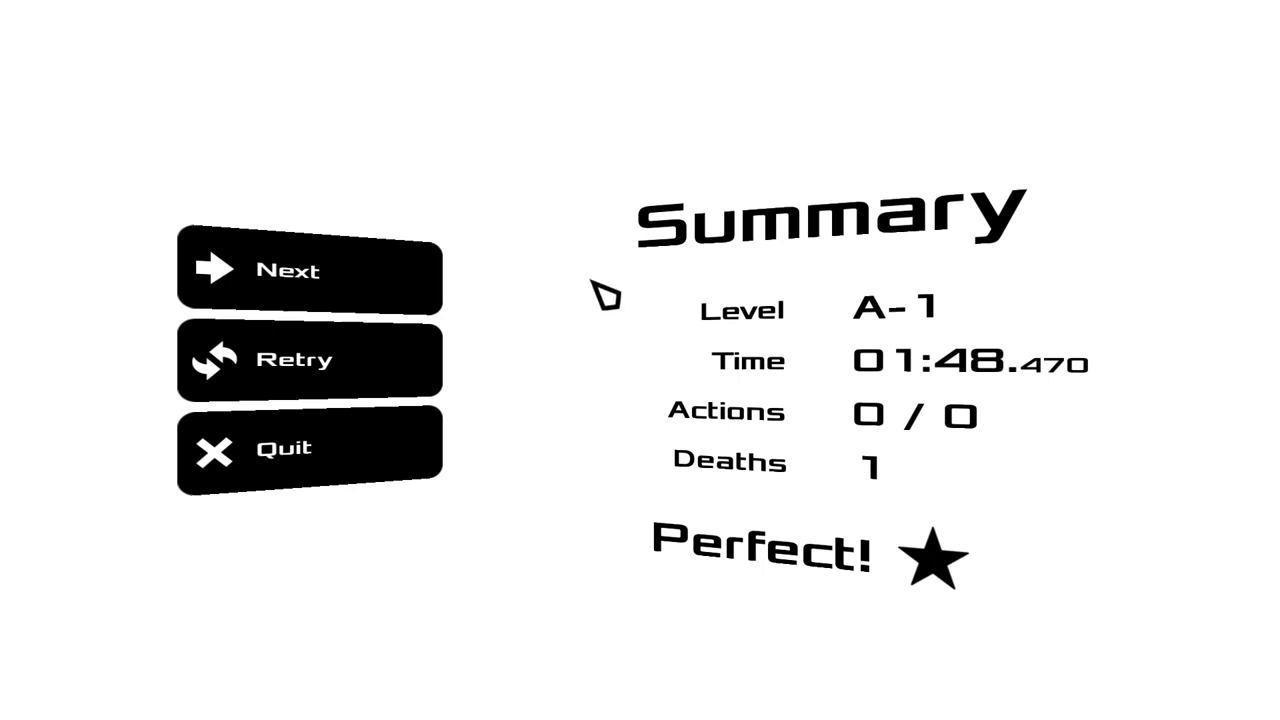
pyautogui.moveTo(648, 345)
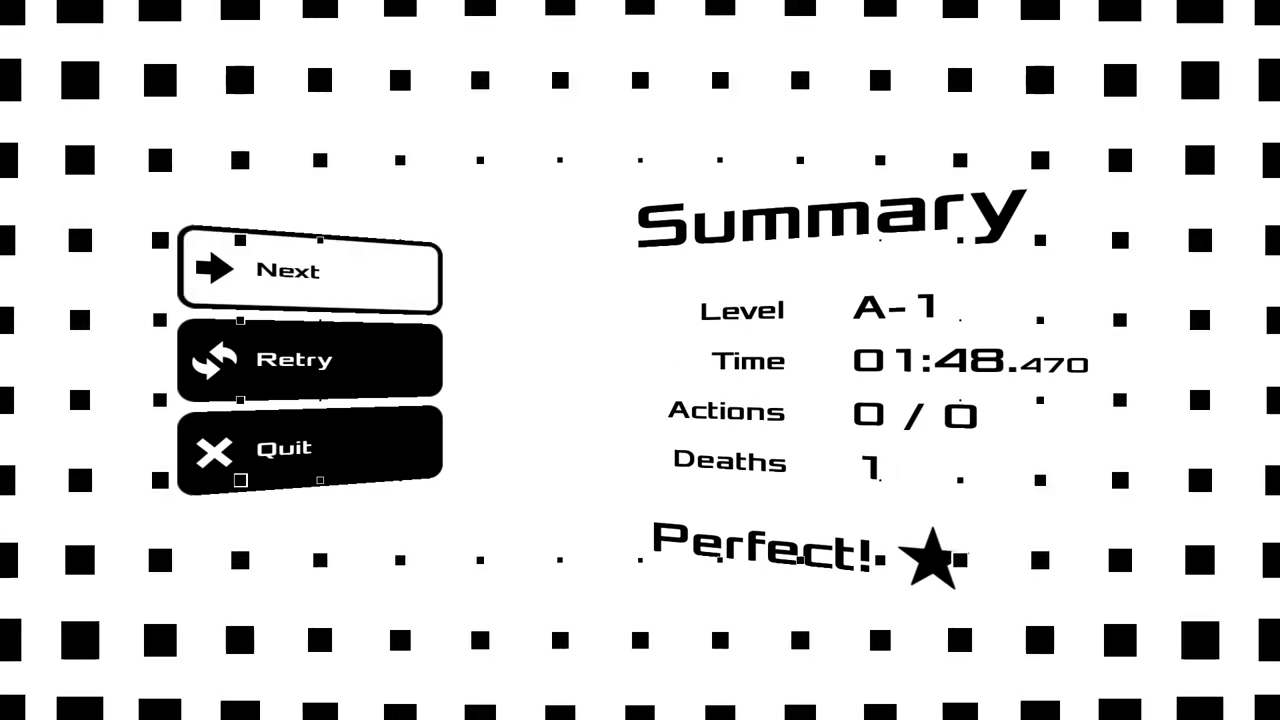
# Leave the A-1 summary and load the next black-and-white level
pyautogui.click(310, 271)
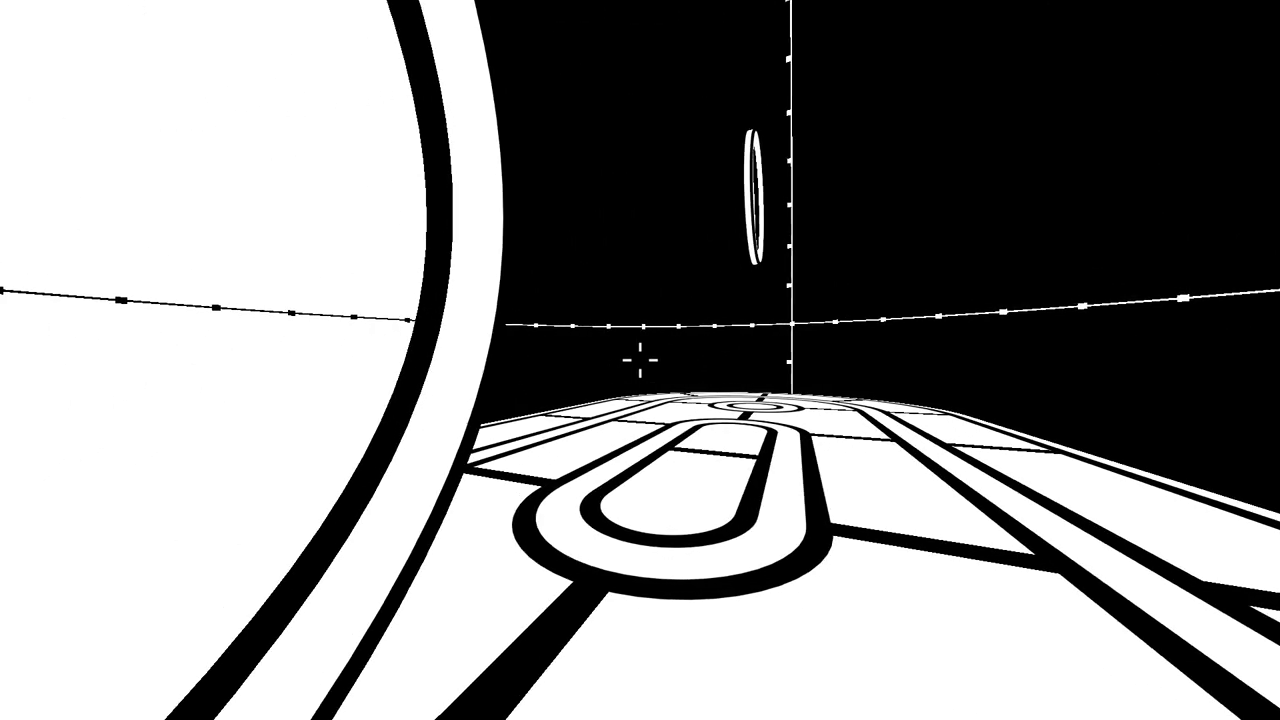
pyautogui.moveTo(645, 355)
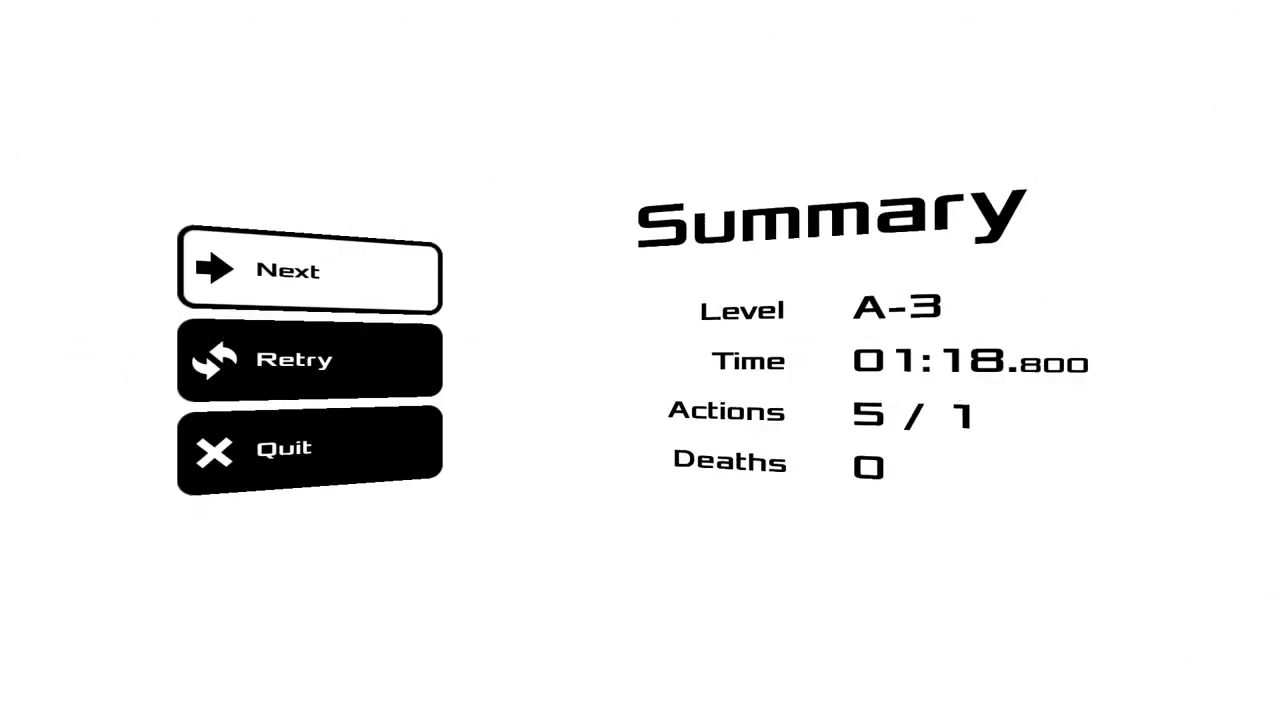
# Clear level A-4 in 01:24.723 with four actions, no deaths and a Perfect star
pyautogui.click(310, 271)
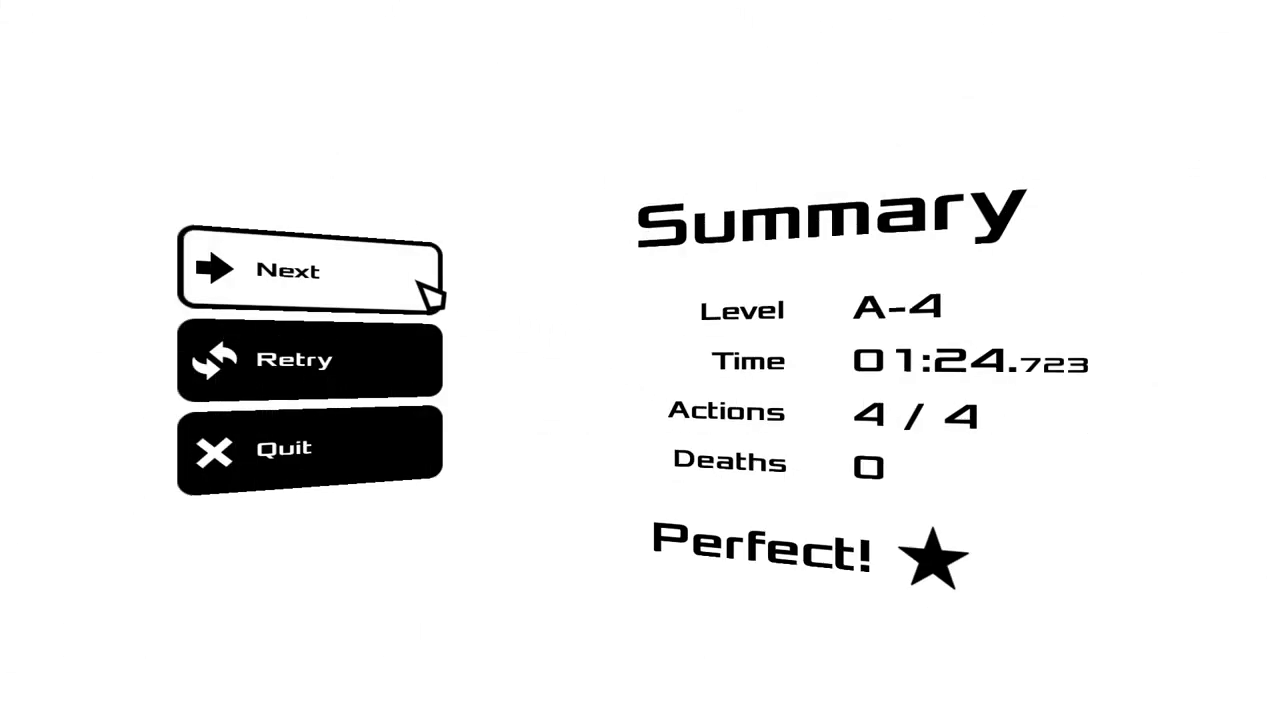
pyautogui.moveTo(420, 285)
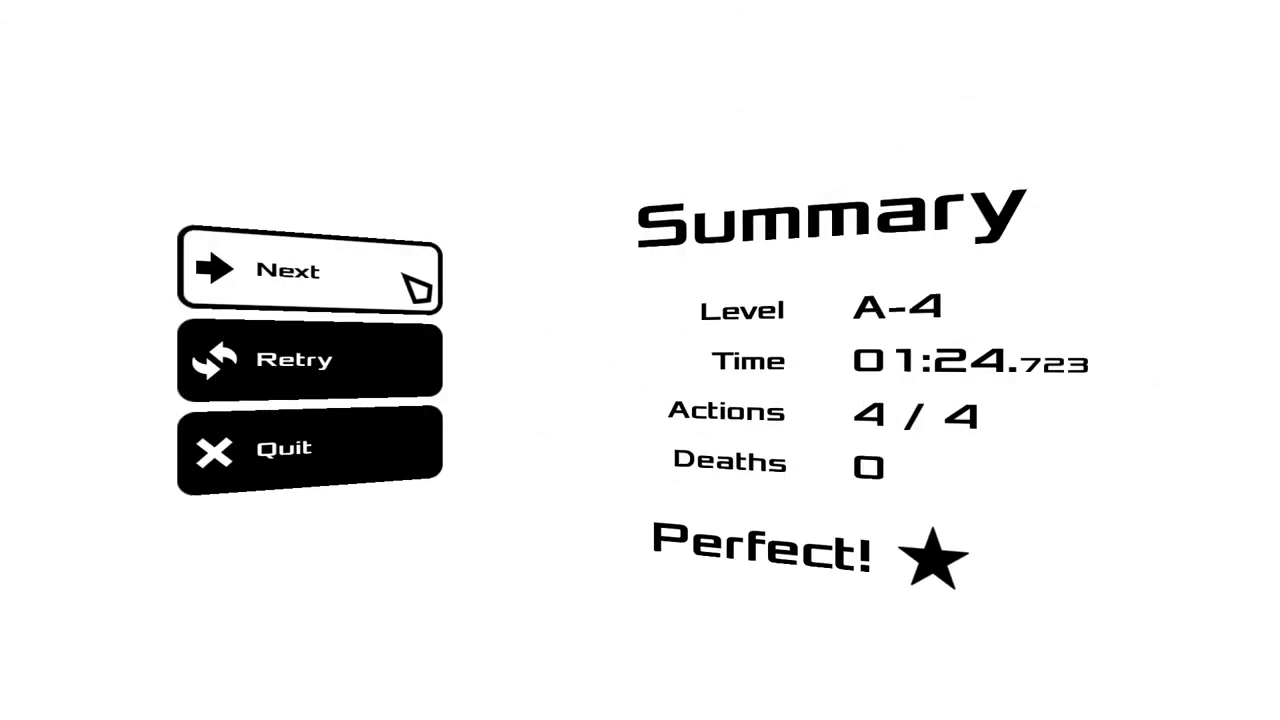
# Finish level A-5 in 01:01.672 without dying
pyautogui.click(310, 270)
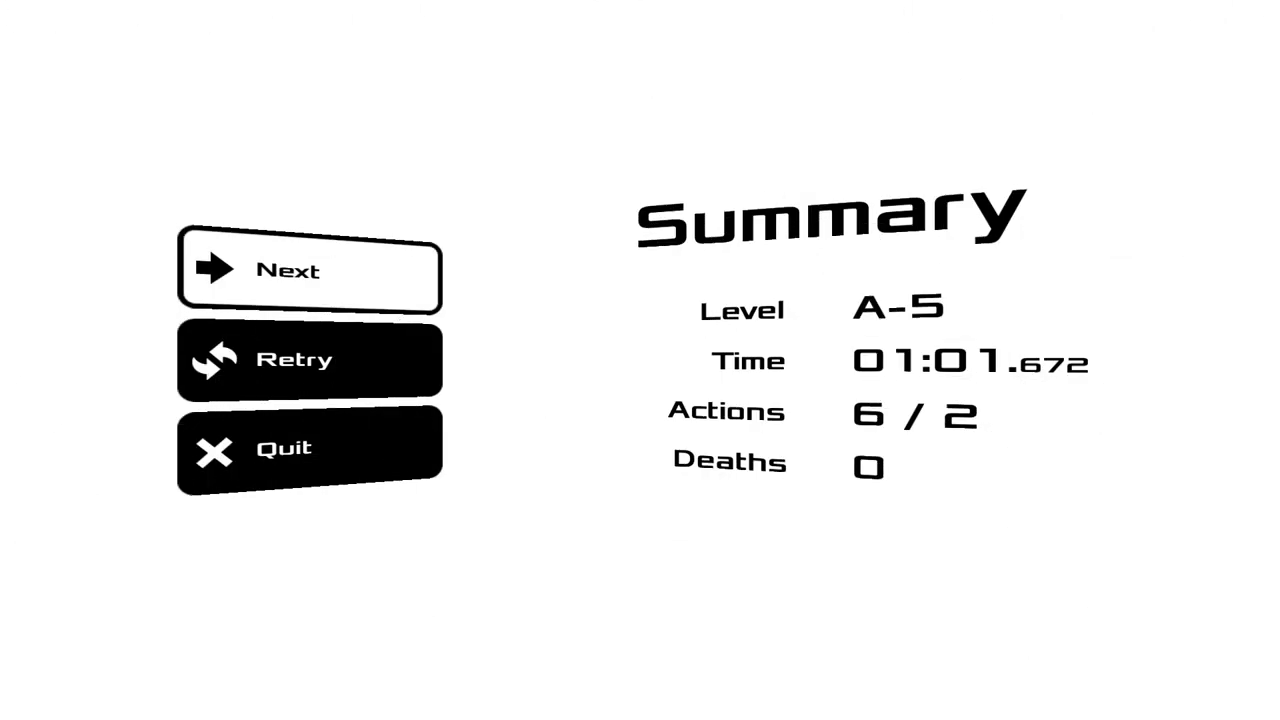
pyautogui.moveTo(425, 295)
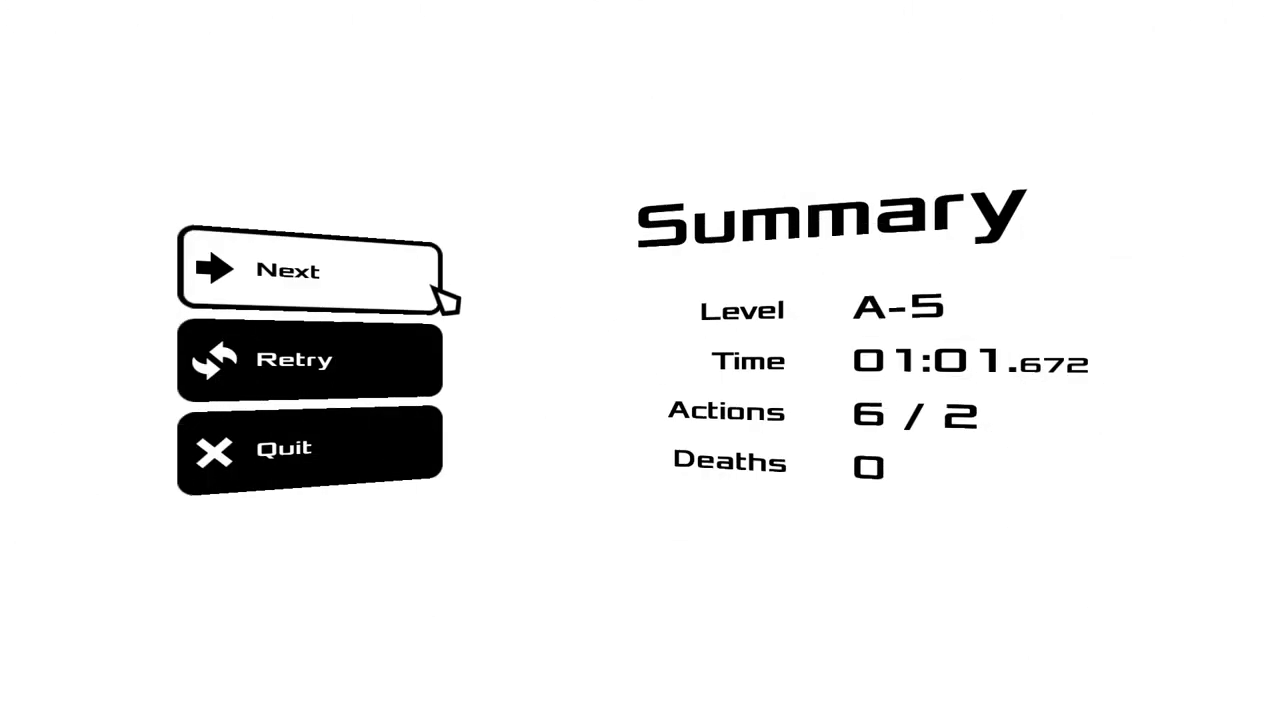
# Leave the A-5 summary and load level A-6
pyautogui.click(310, 270)
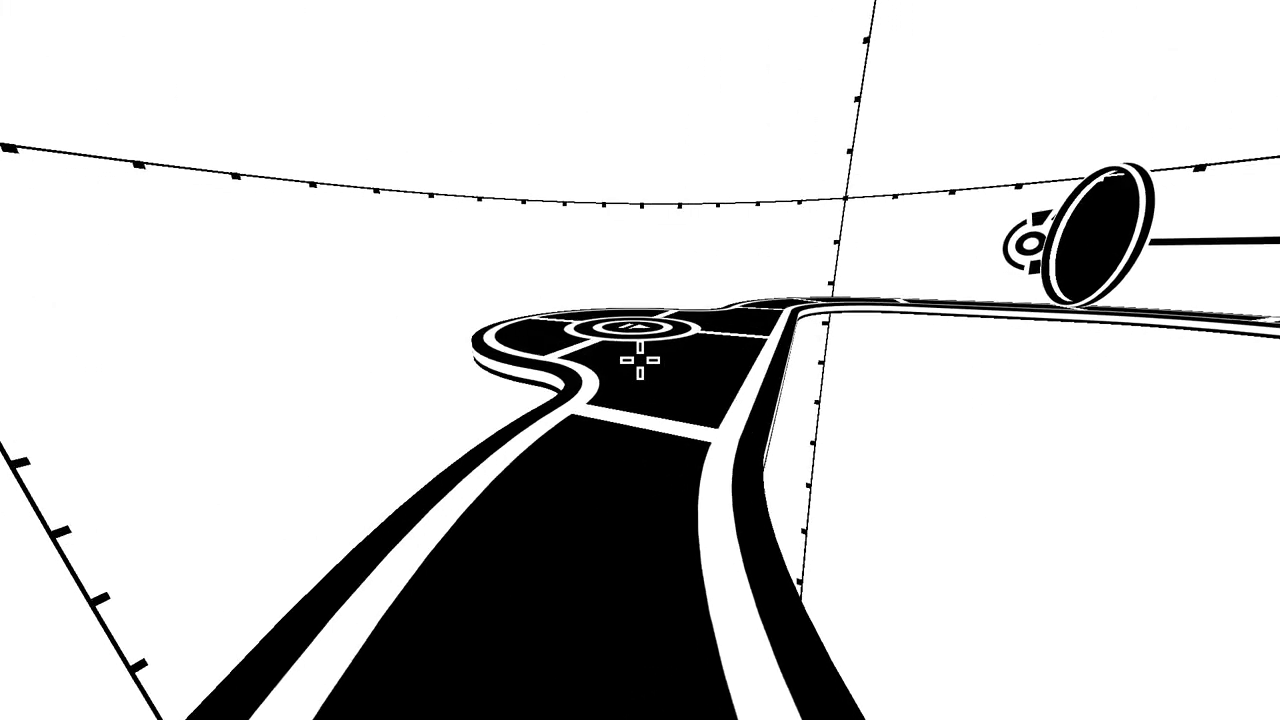
pyautogui.moveTo(640, 360)
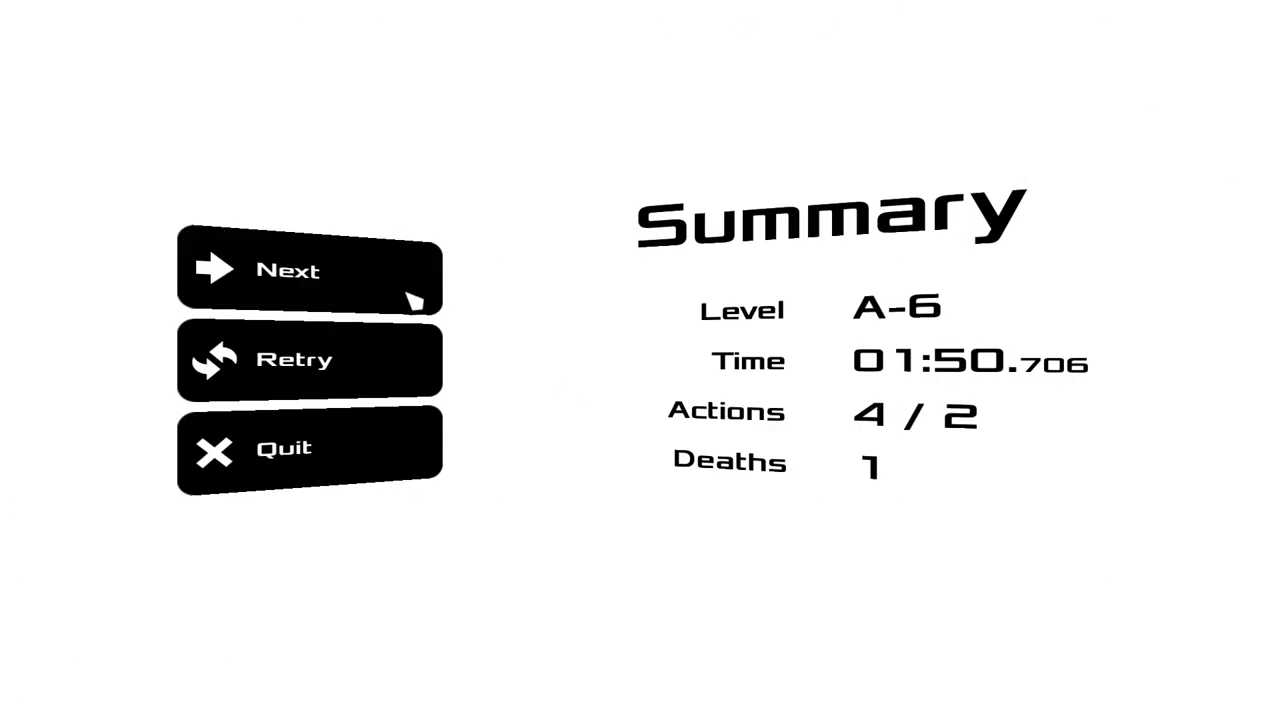
# Finish level A-6 in 01:50.706 with one death and load the next stage
pyautogui.click(310, 270)
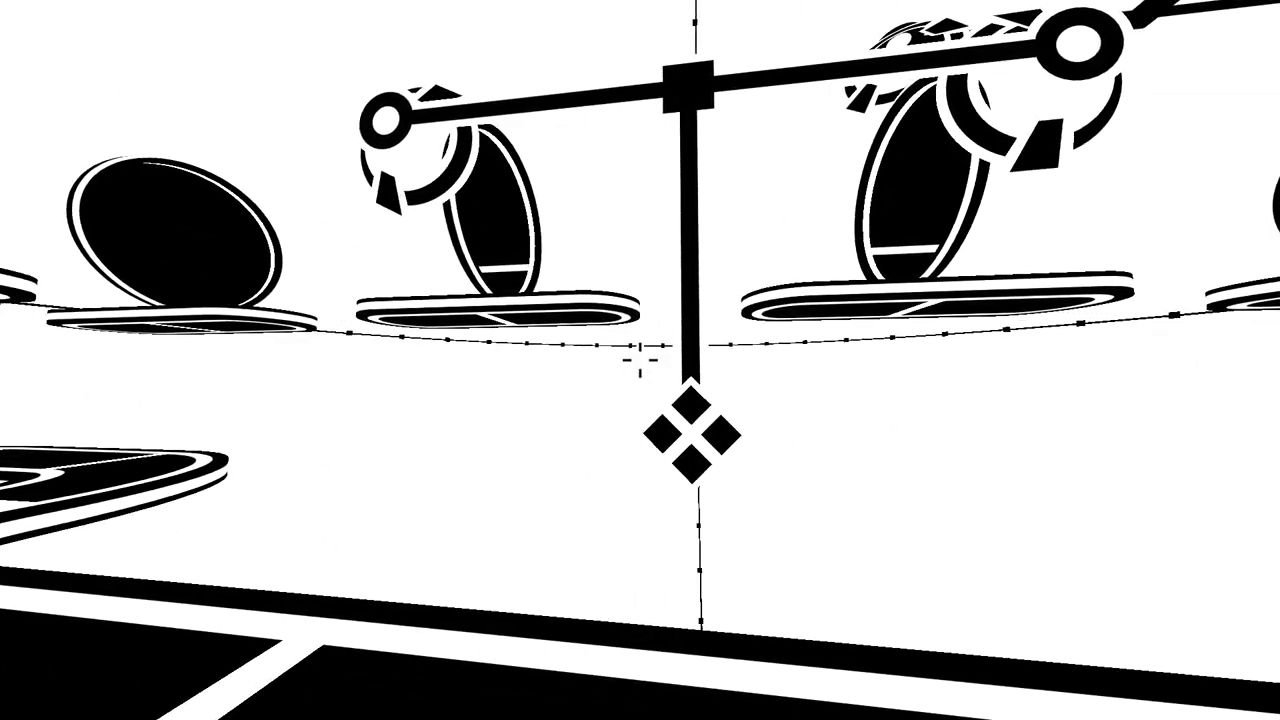
pyautogui.moveTo(640, 360)
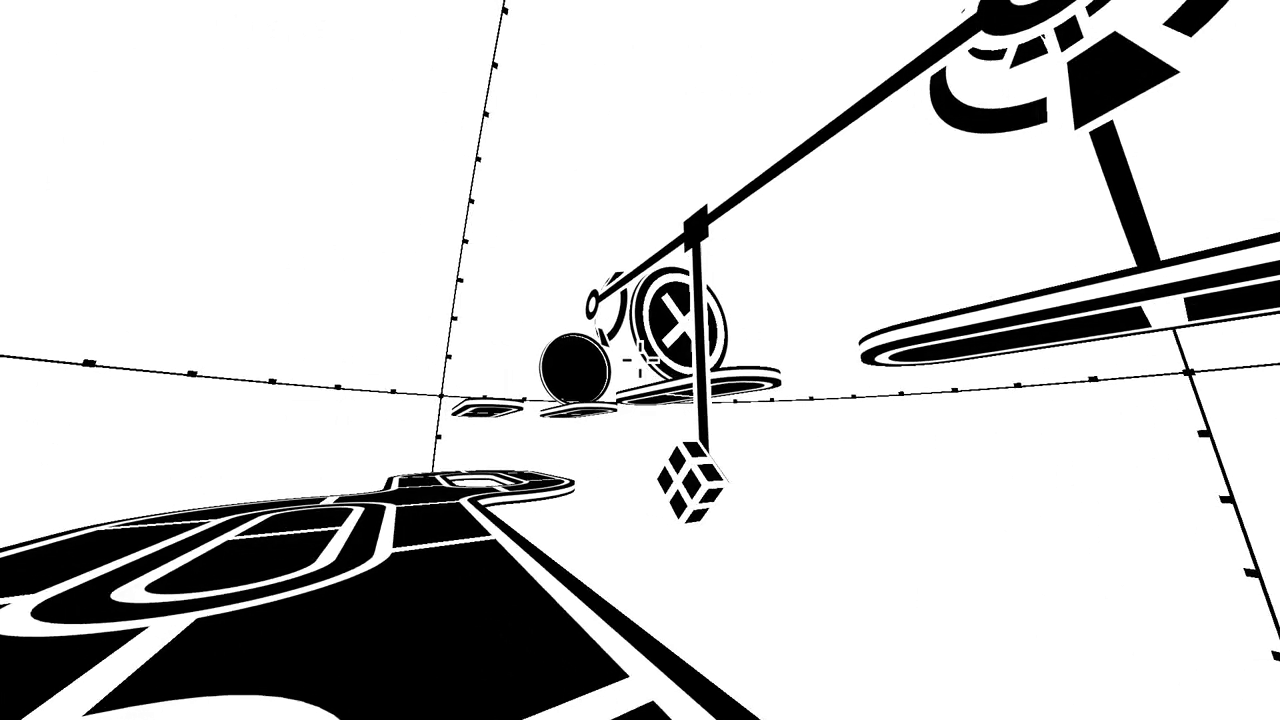
pyautogui.moveTo(640, 360)
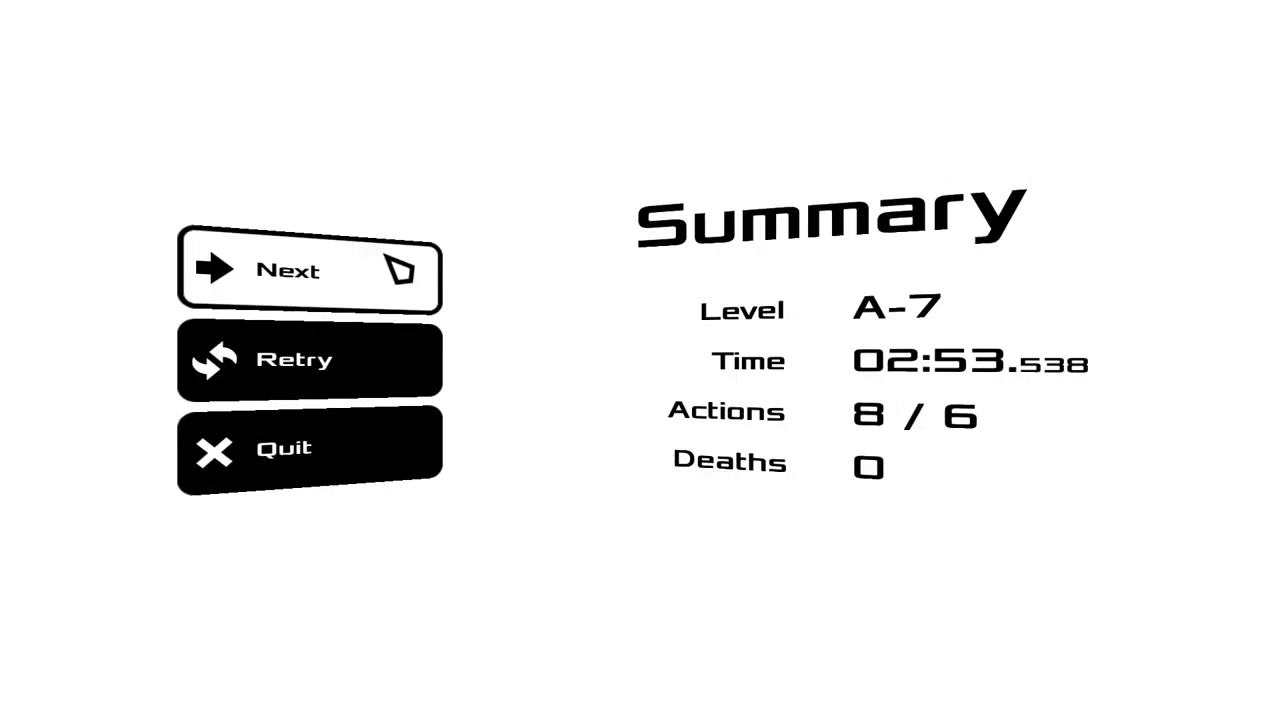
# Clear level A-7 in 02:53.538 with no deaths and load the next stage
pyautogui.click(310, 271)
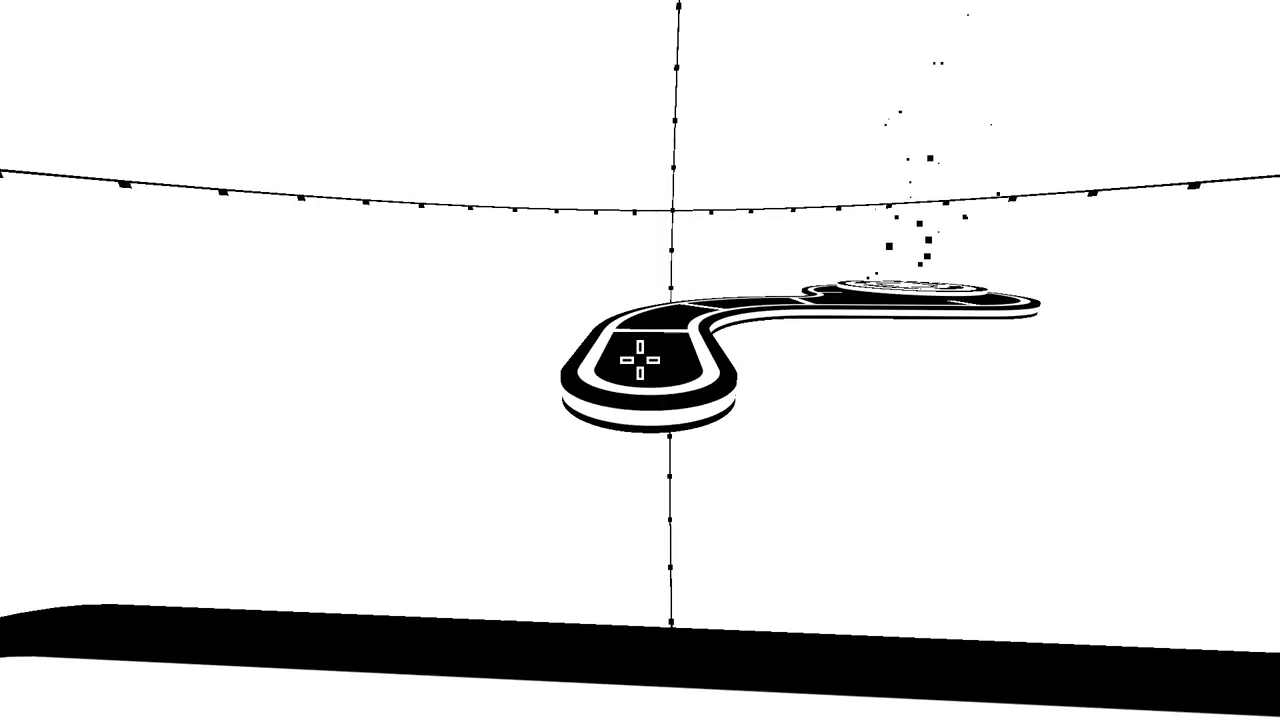
pyautogui.moveTo(640, 360)
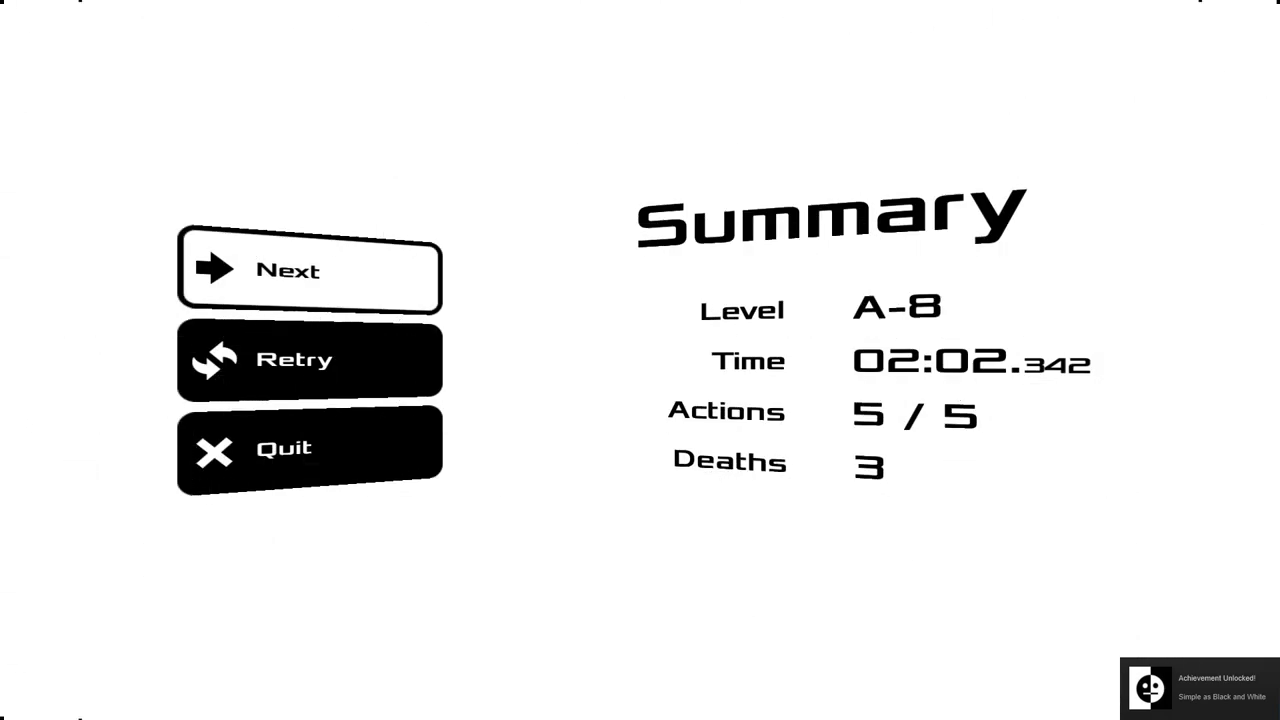
pyautogui.moveTo(535, 312)
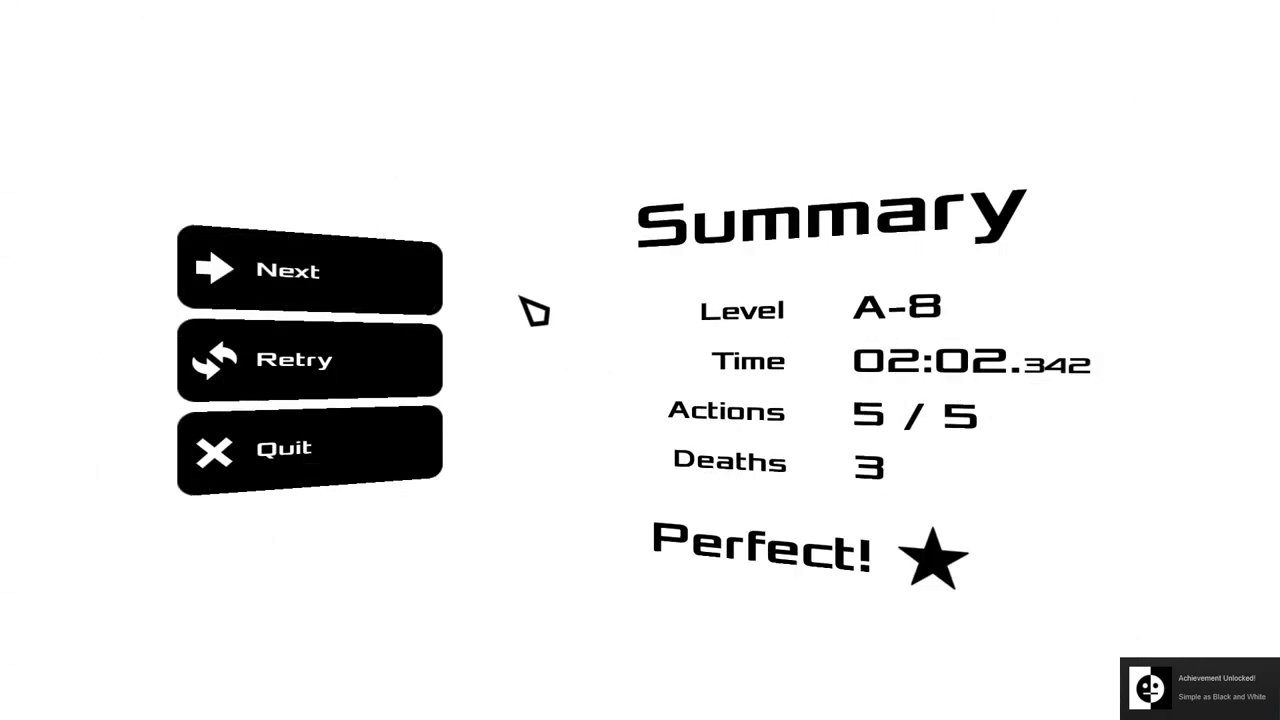
pyautogui.moveTo(410, 280)
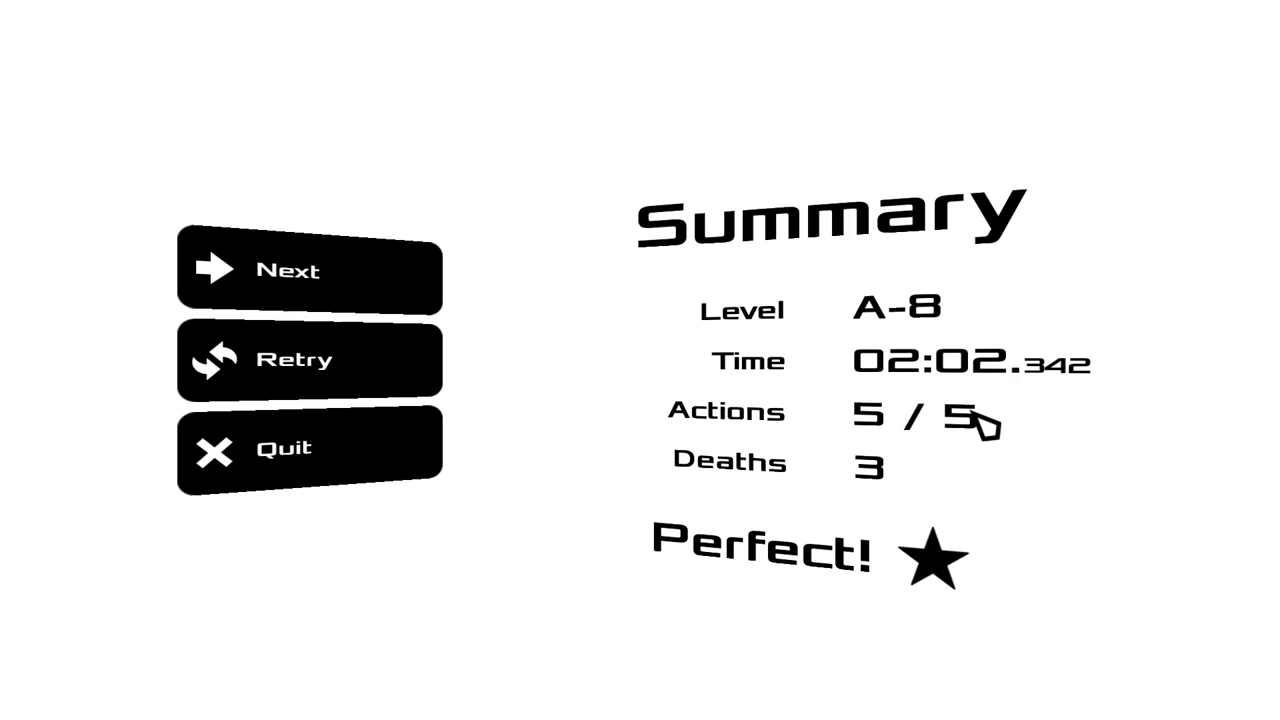
pyautogui.moveTo(607, 310)
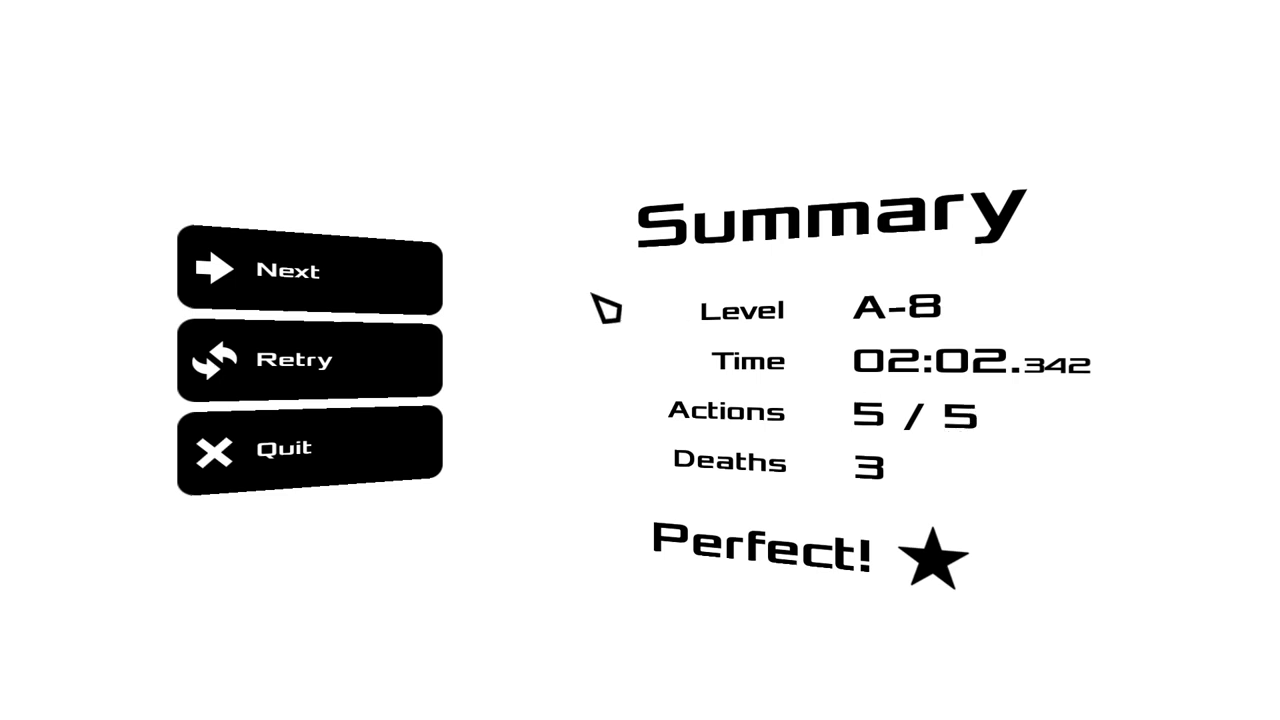
# Continue from the Perfect A-8 summary to the Chapter B level selection
pyautogui.click(310, 270)
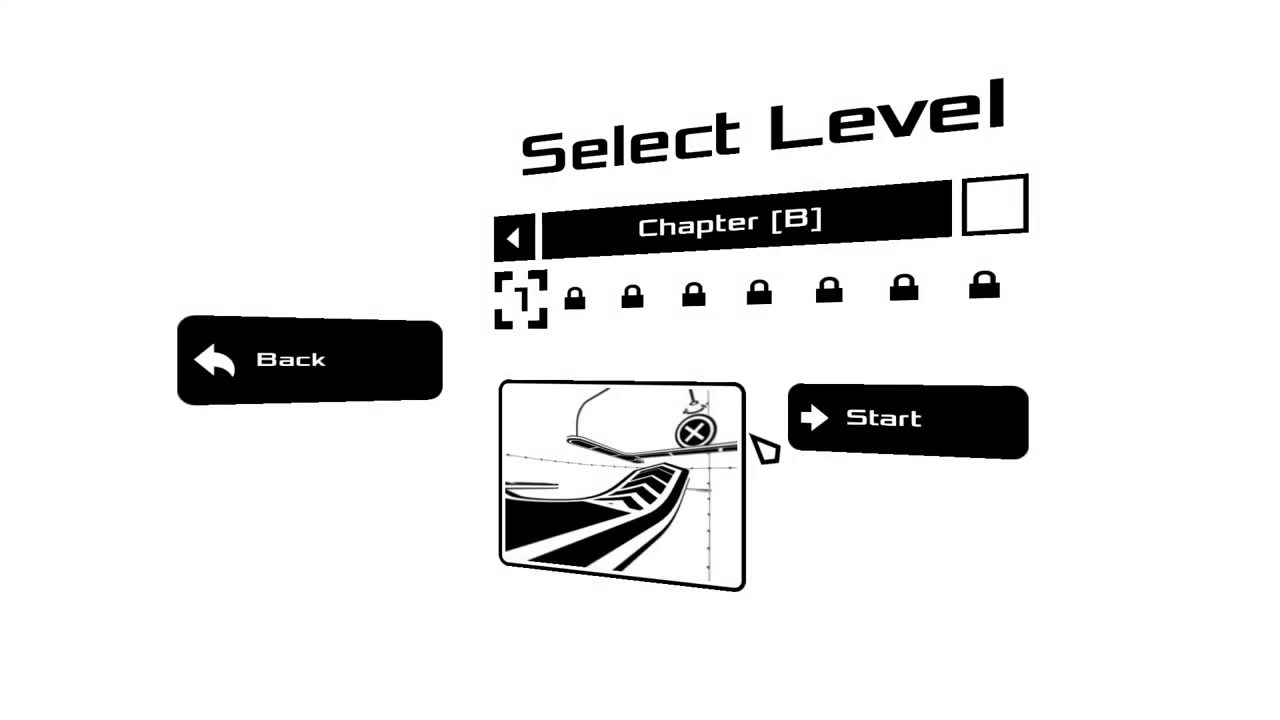
# Browse Chapter A's completed levels, return to Chapter B, and start level B-1
pyautogui.click(513, 236)
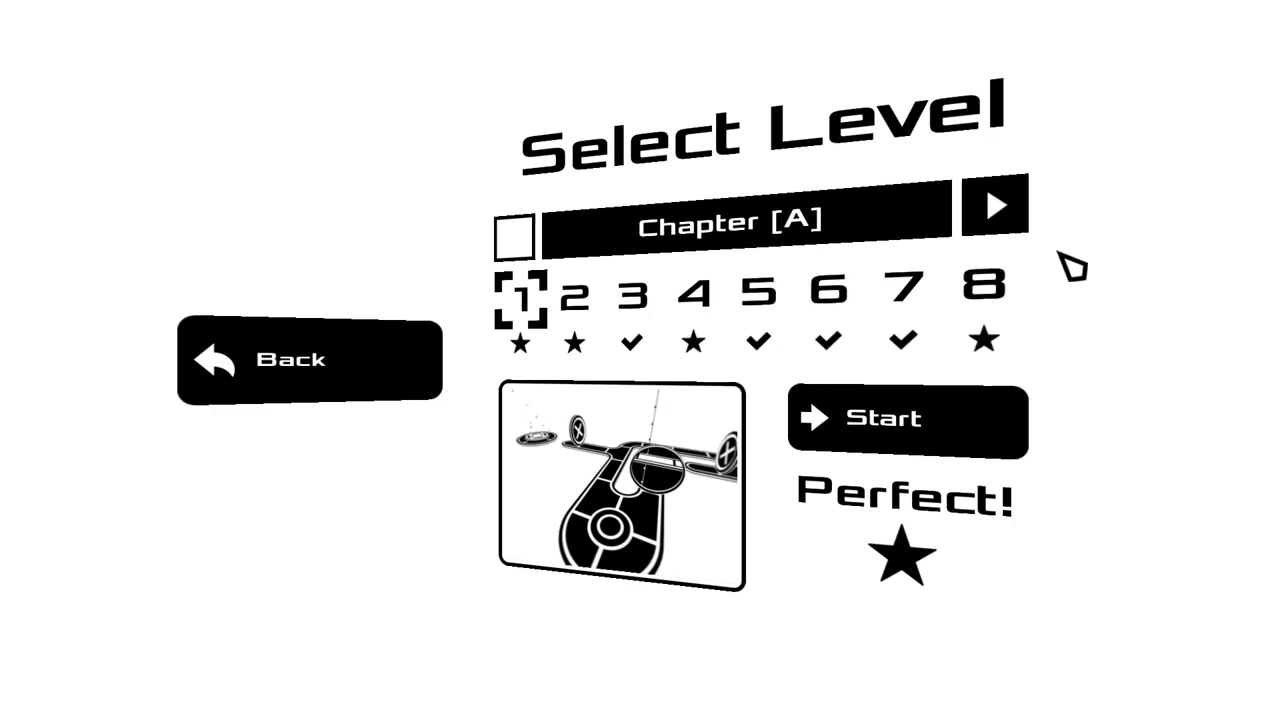
pyautogui.moveTo(1000, 212)
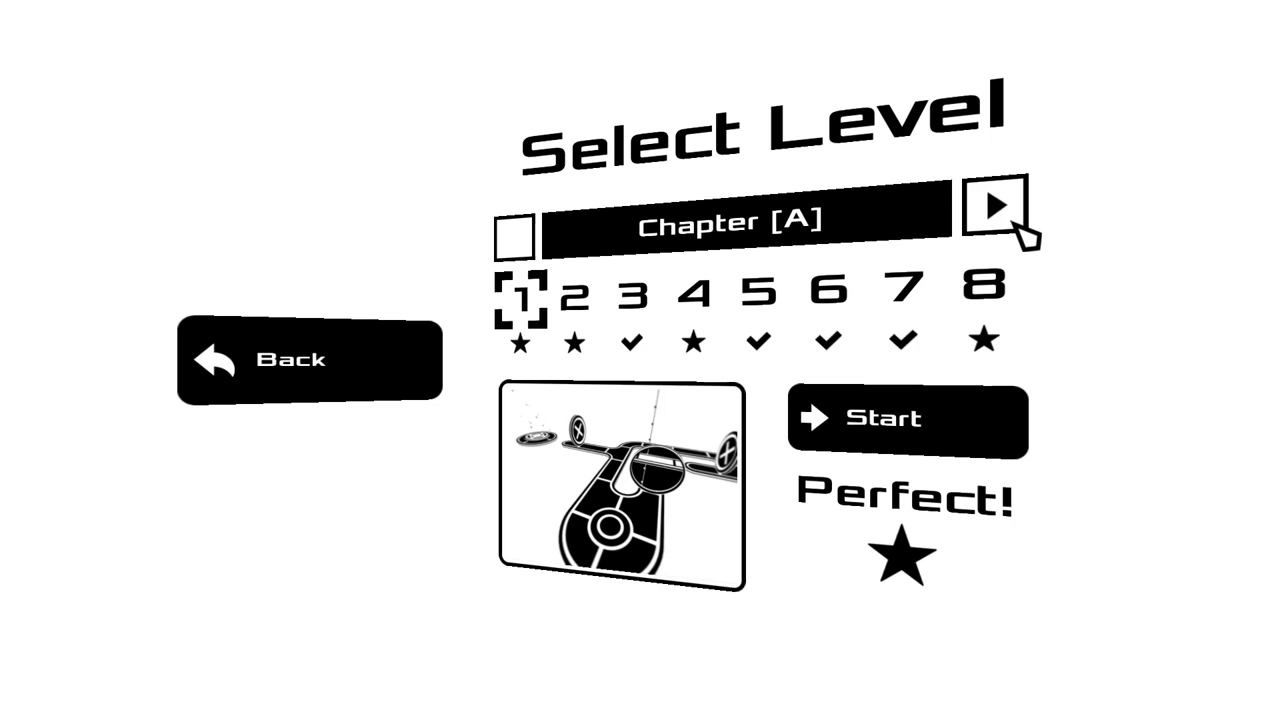
pyautogui.click(993, 205)
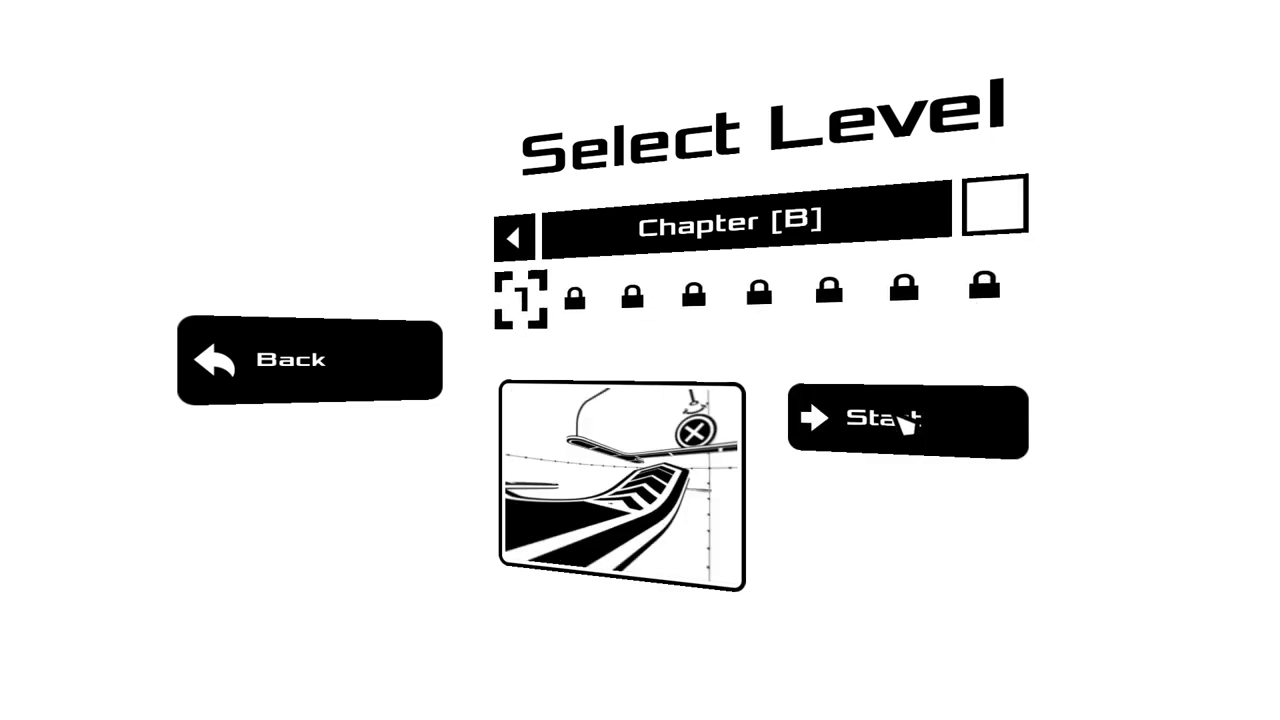
pyautogui.click(907, 418)
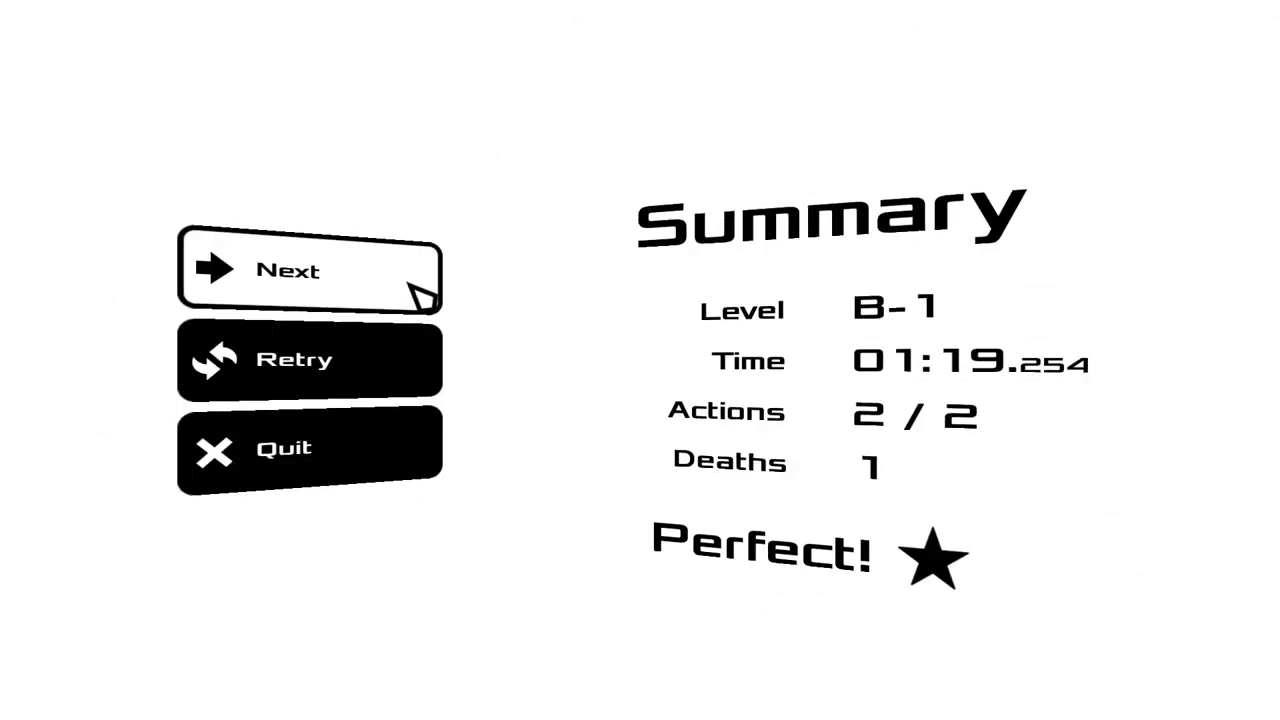
# Continue from the B-1 Summary screen to the next level
pyautogui.click(310, 270)
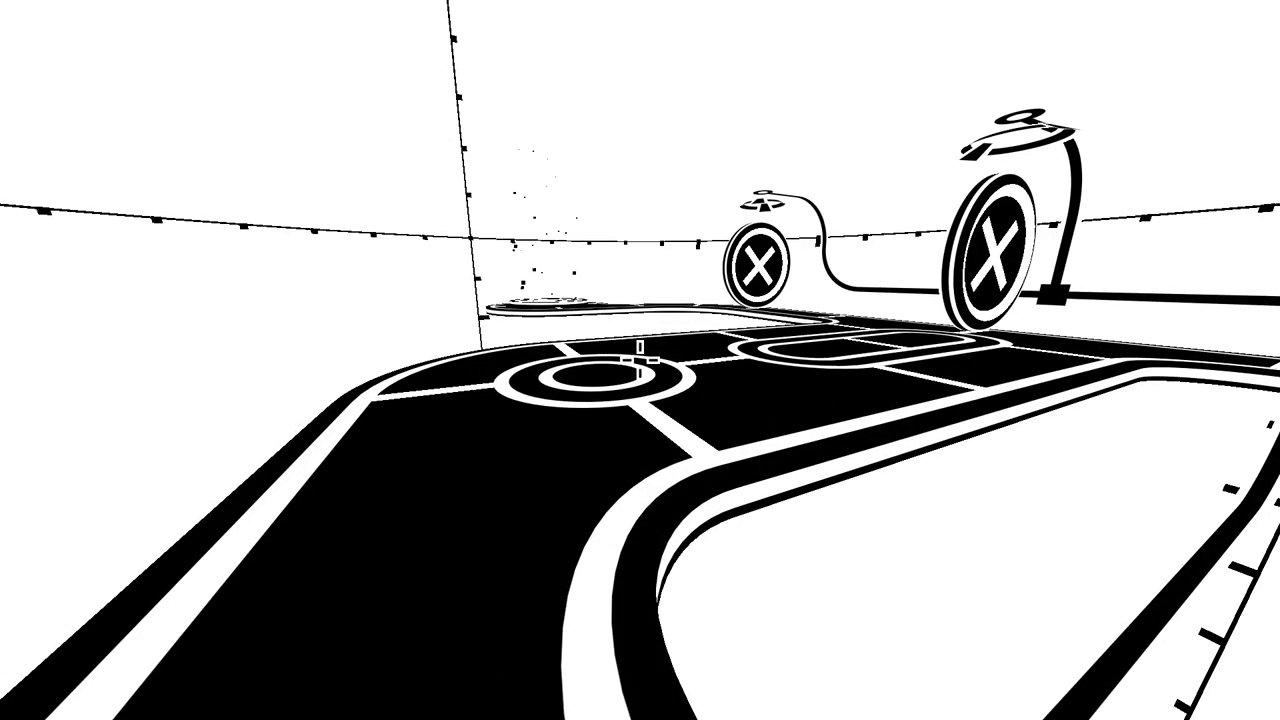
pyautogui.moveTo(640, 360)
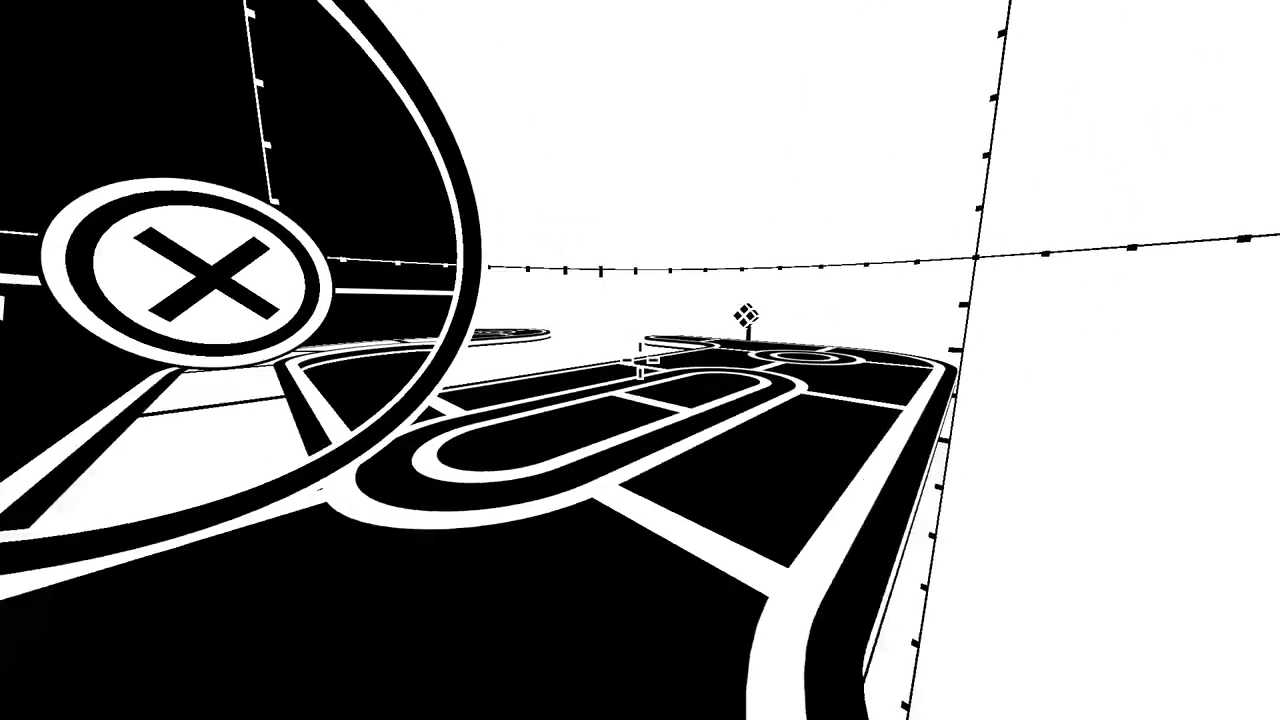
pyautogui.moveTo(640, 360)
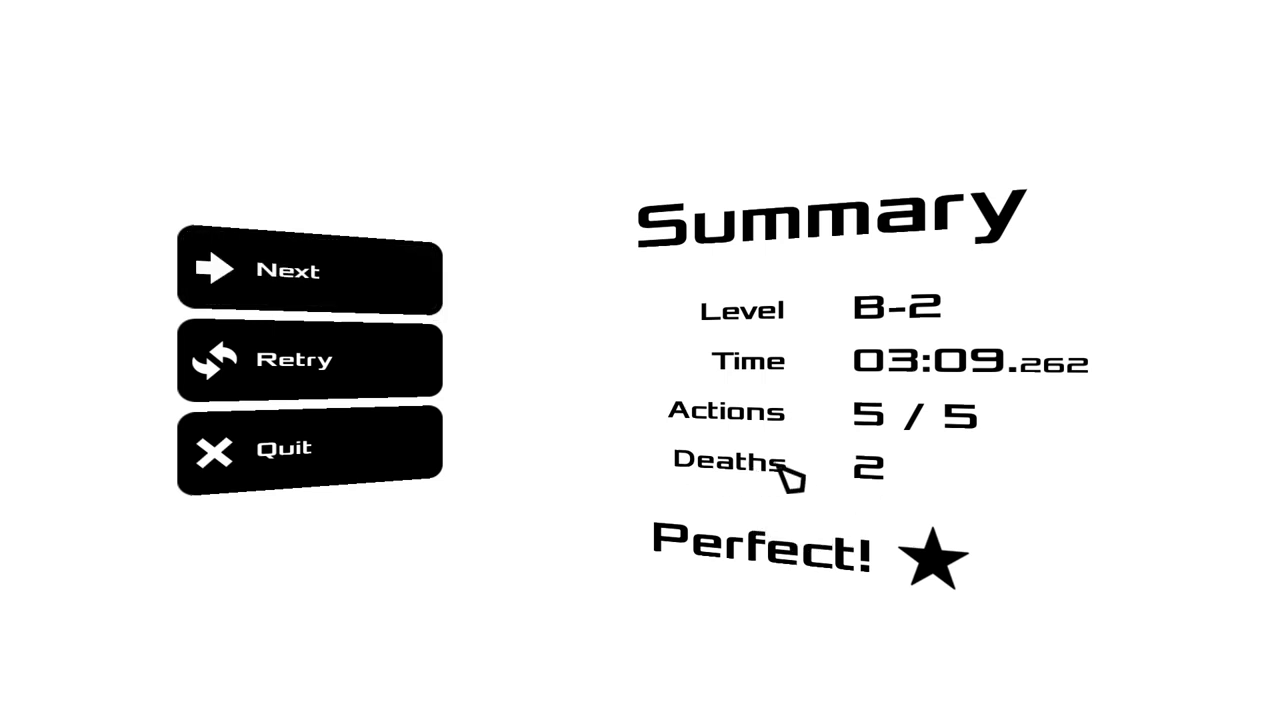
pyautogui.moveTo(808, 470)
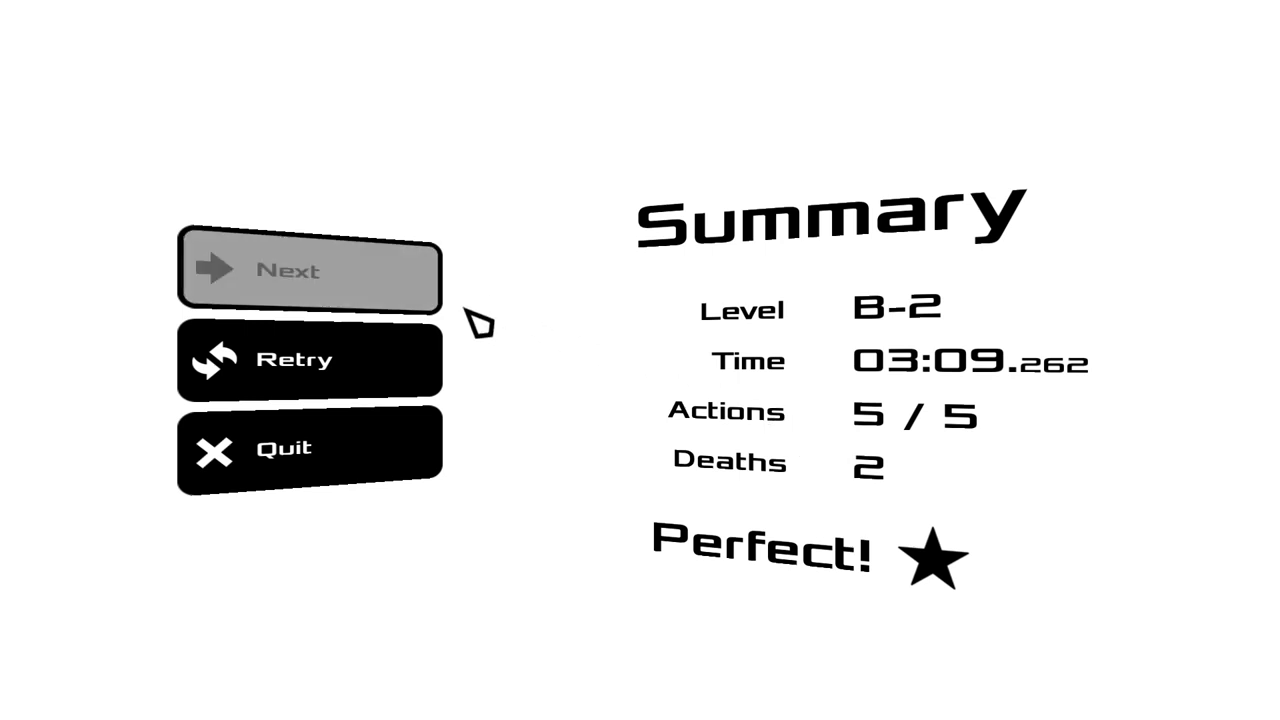
pyautogui.moveTo(395, 275)
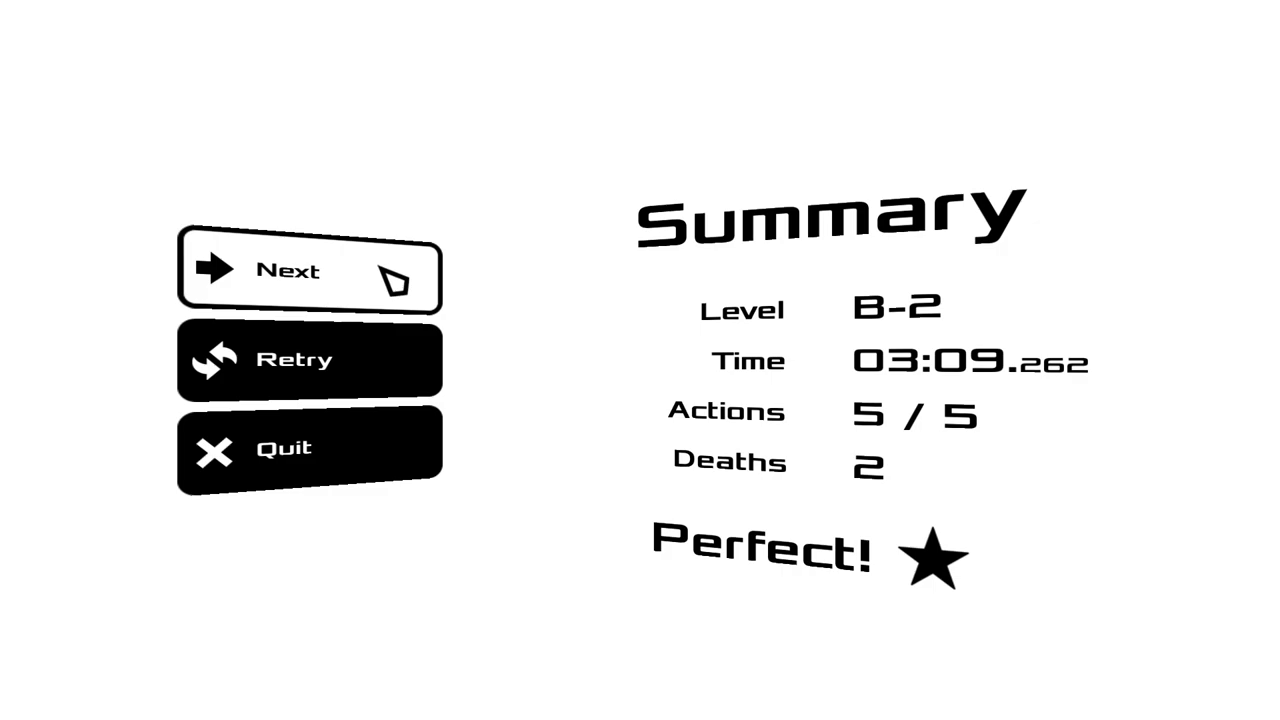
# Continue from the Perfect-rated B-2 Summary to the next level
pyautogui.click(290, 270)
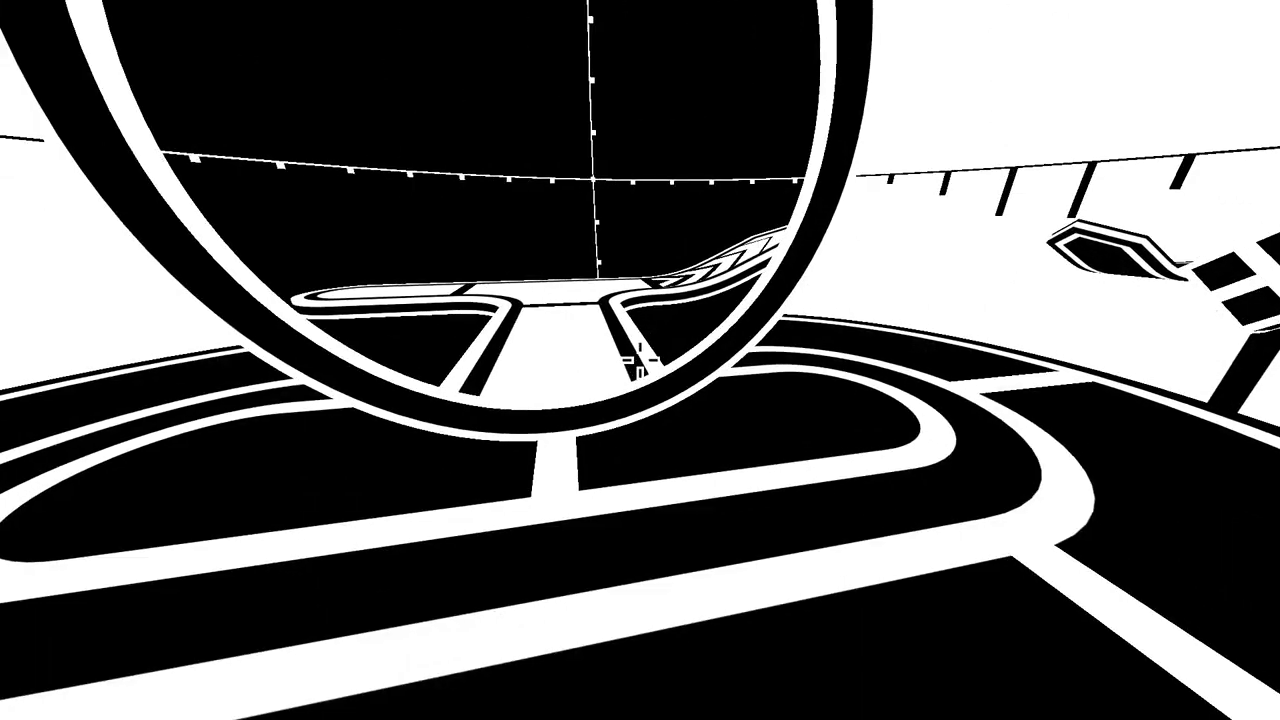
pyautogui.moveTo(640, 360)
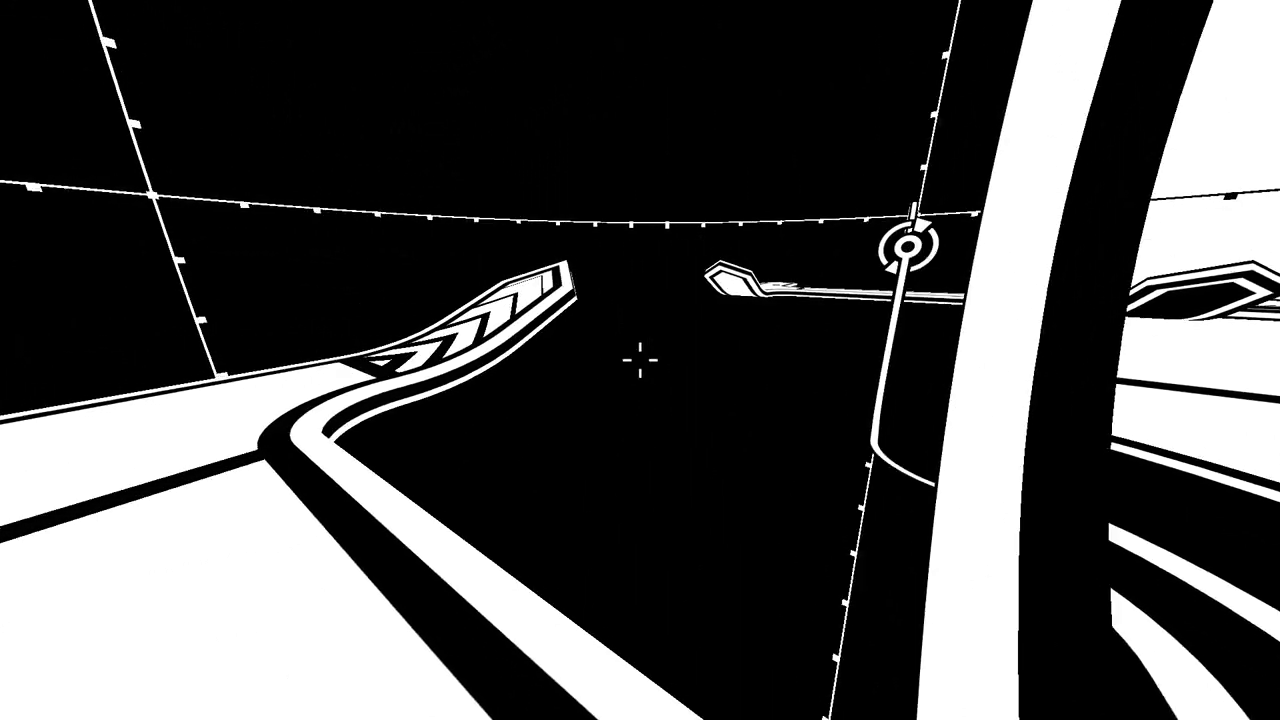
pyautogui.moveTo(640, 360)
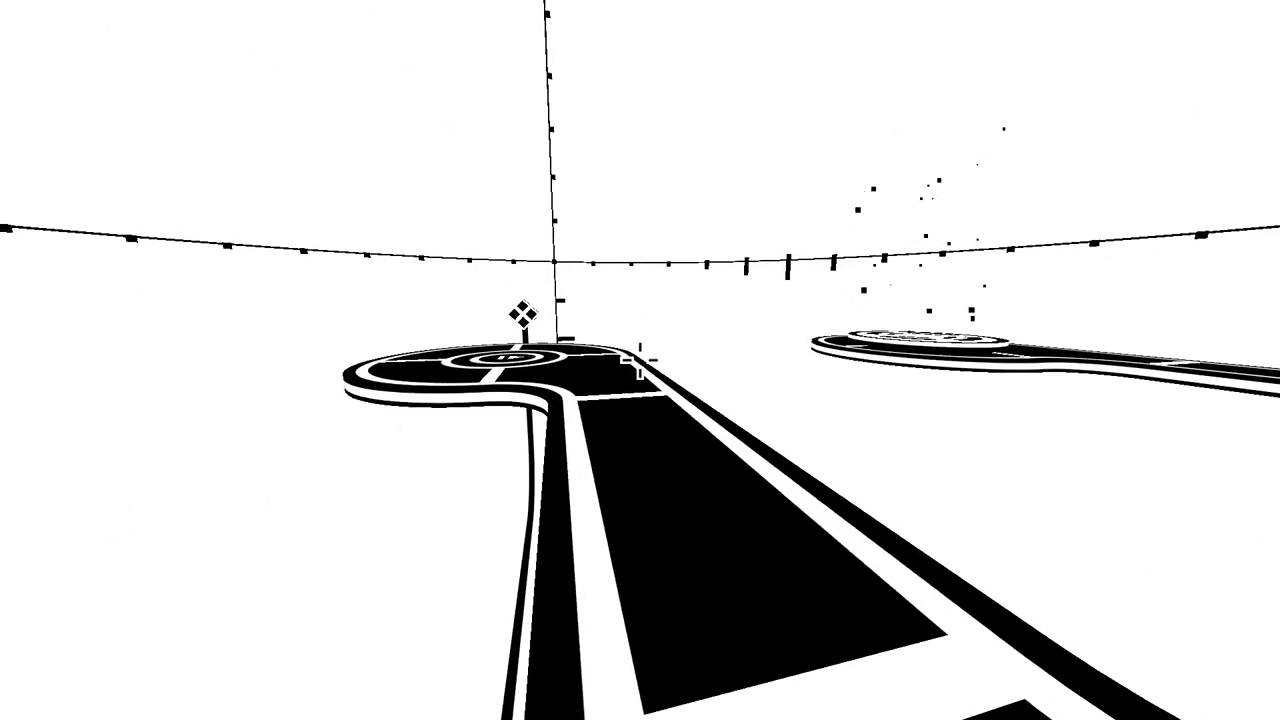
pyautogui.moveTo(640, 360)
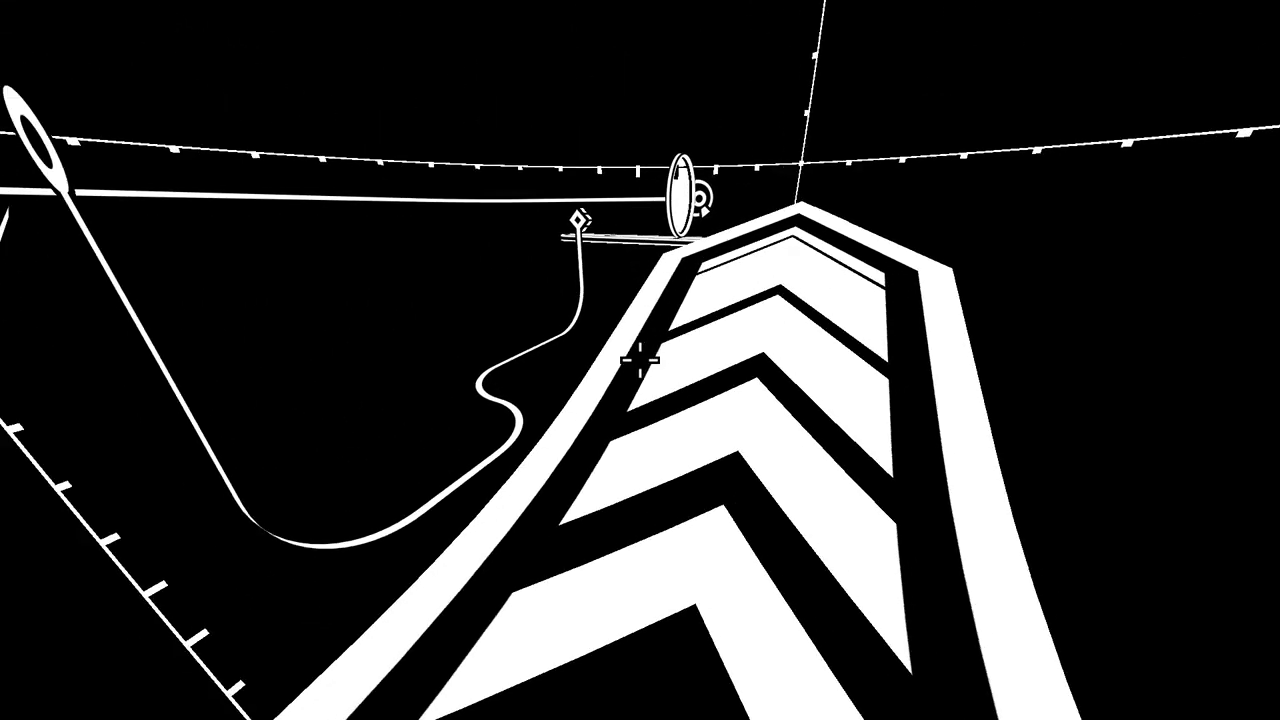
pyautogui.moveTo(640, 360)
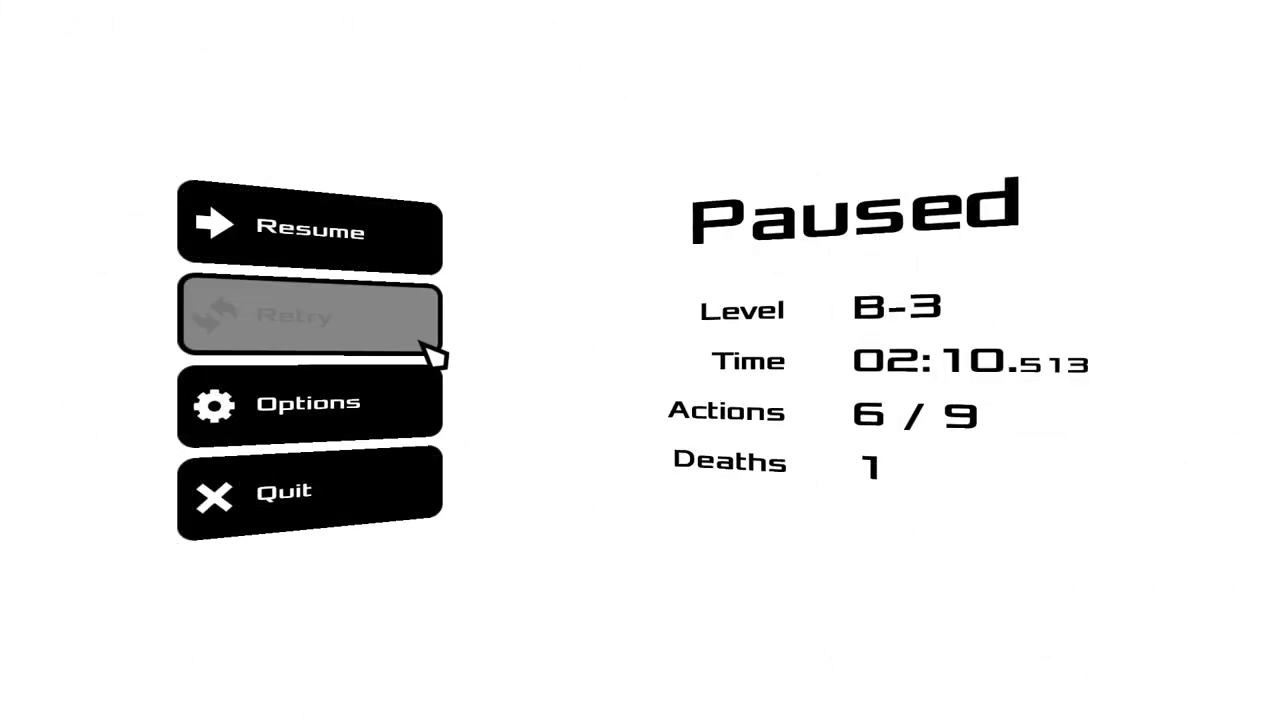
# Retry level B-3 from the Paused menu to replay it from the start
pyautogui.click(310, 317)
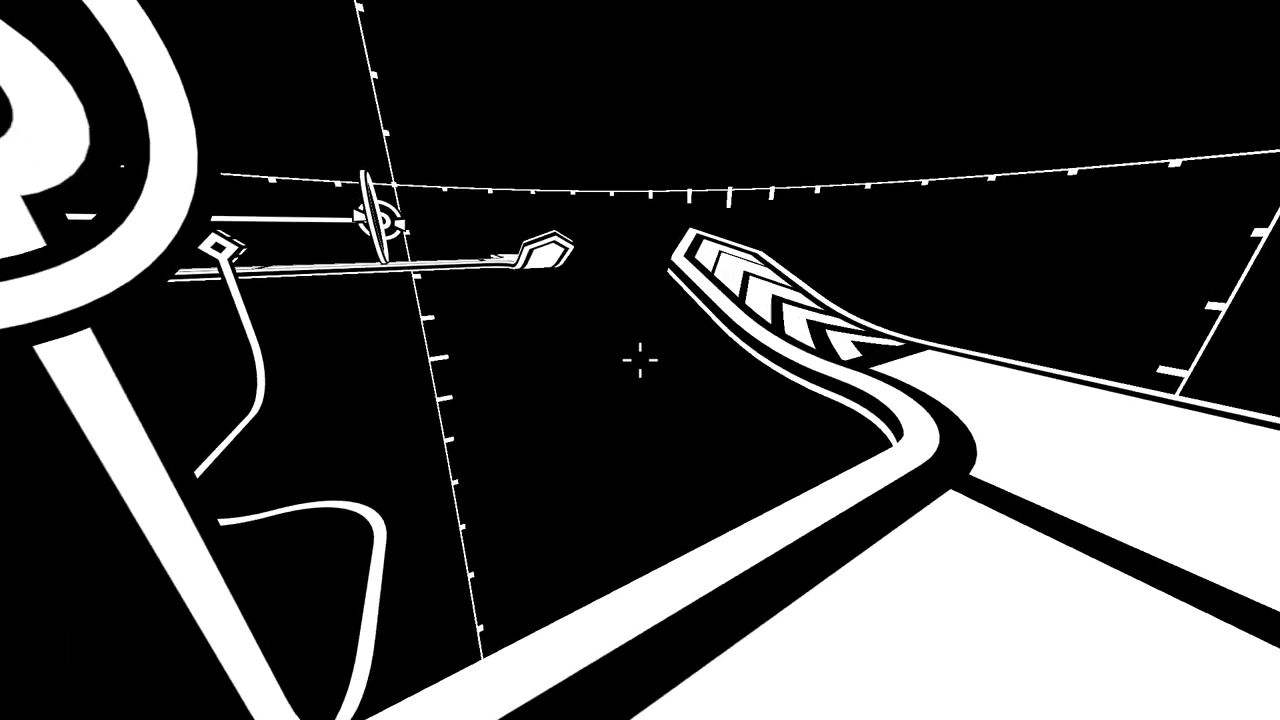
pyautogui.press('Escape')
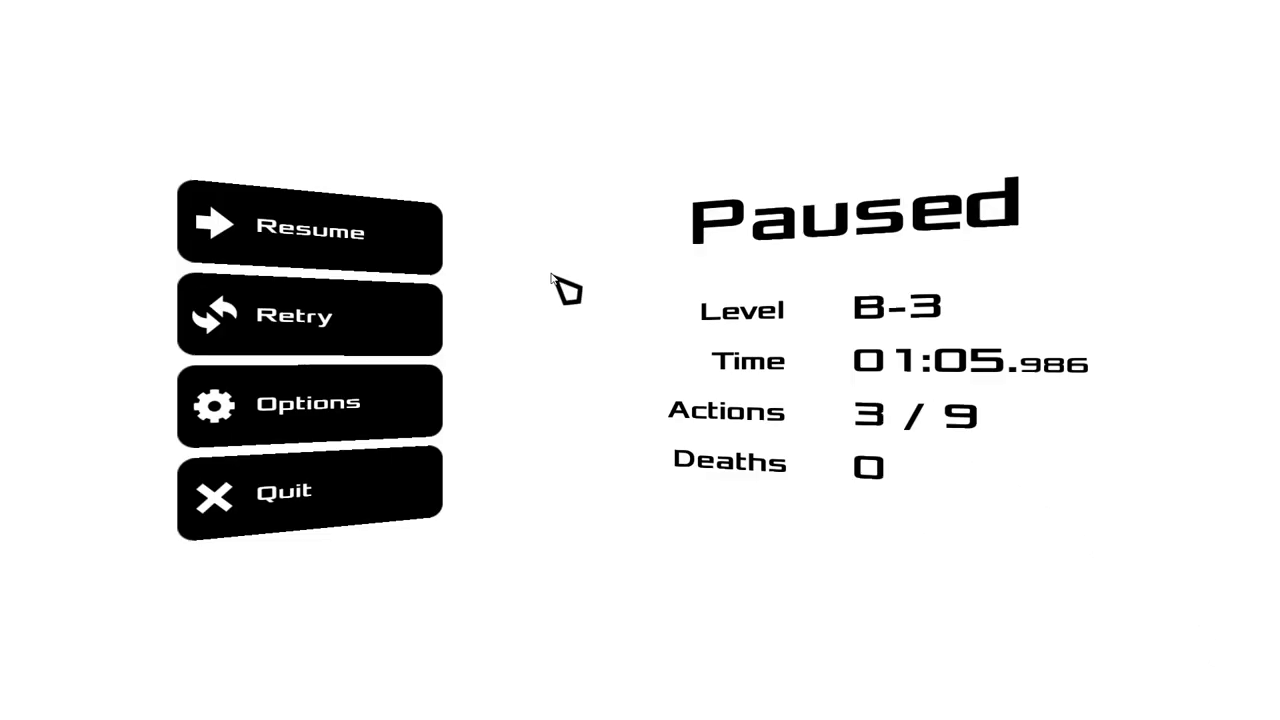
pyautogui.moveTo(415, 250)
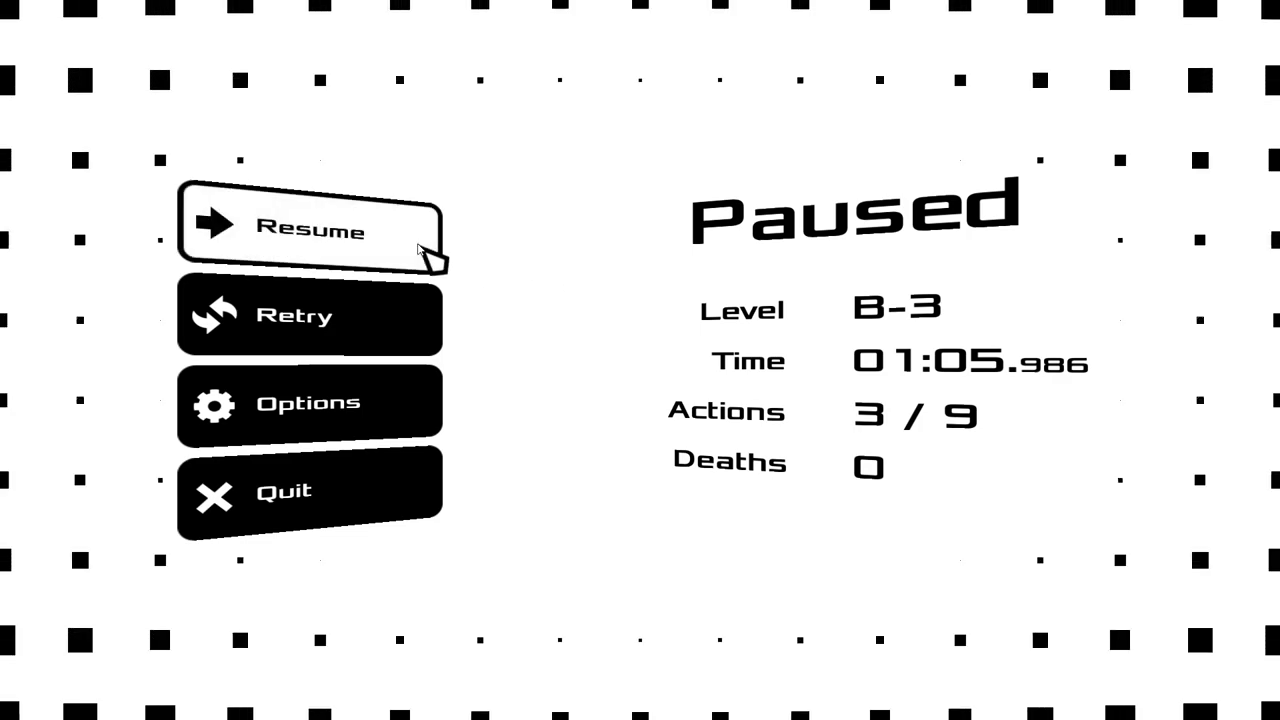
pyautogui.click(312, 230)
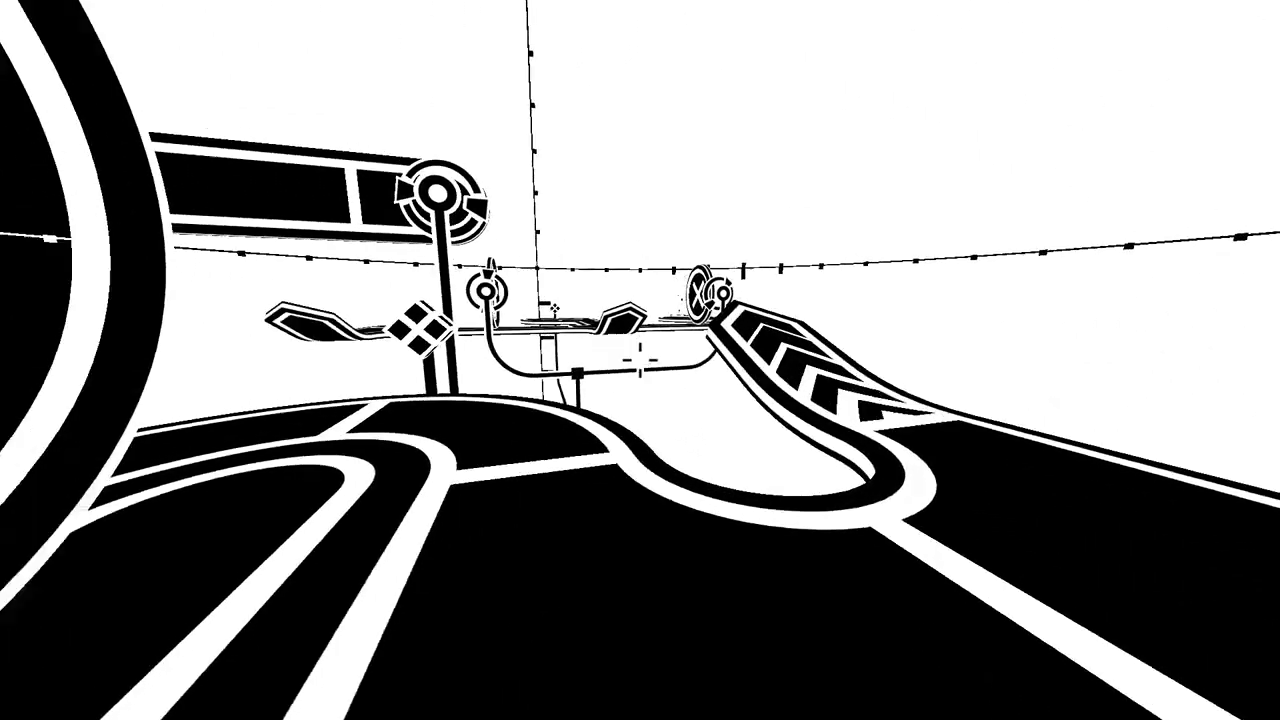
pyautogui.moveTo(640, 360)
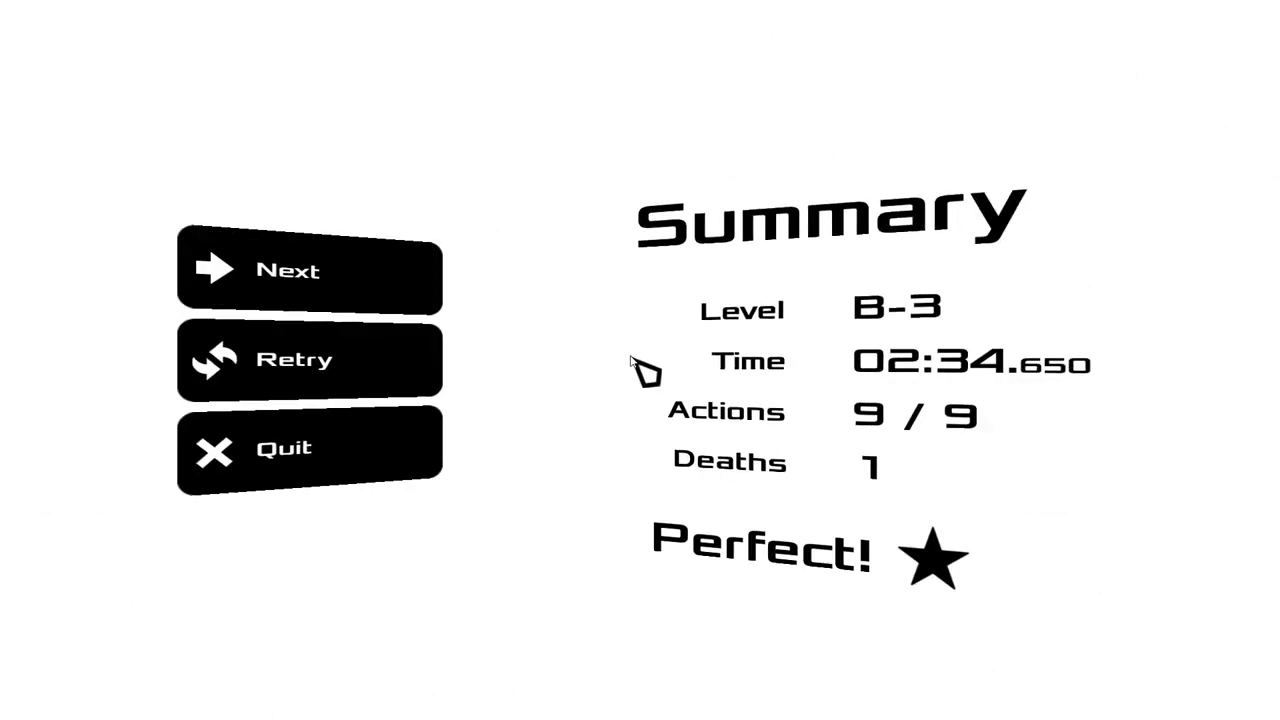
pyautogui.moveTo(420, 275)
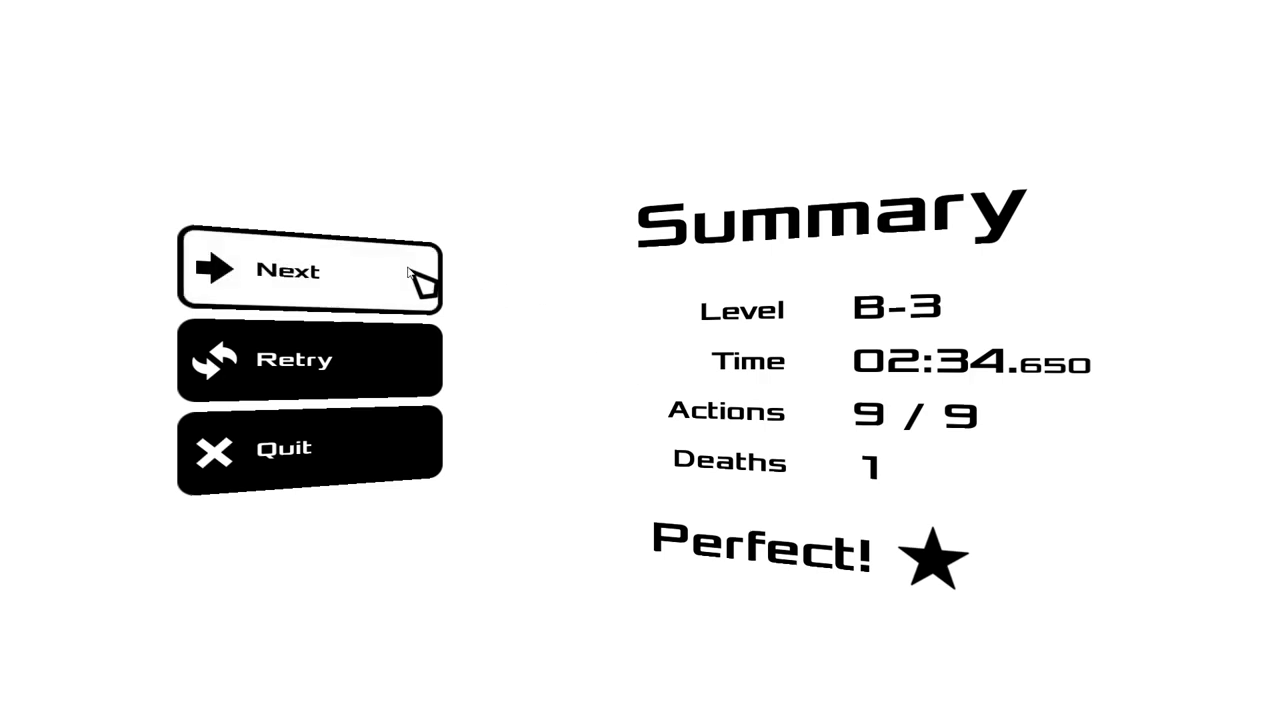
# Advance to level B-4, briefly pause at its start, then resume play
pyautogui.click(310, 272)
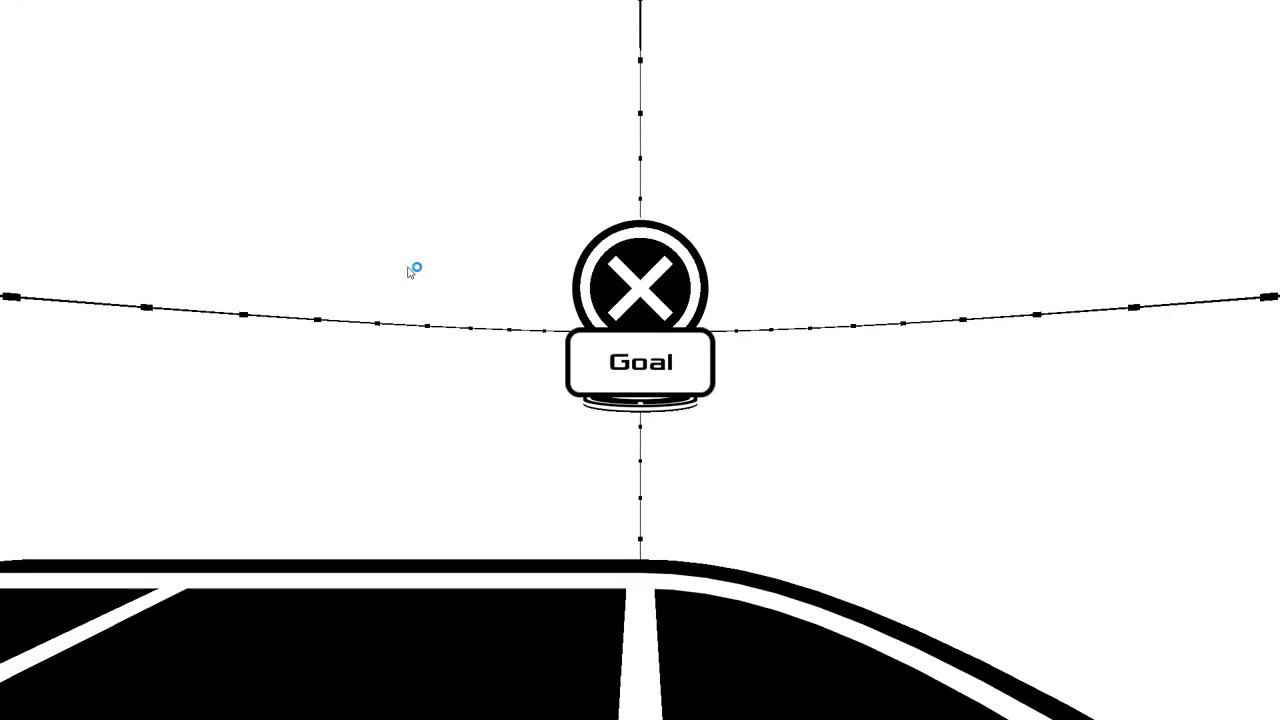
pyautogui.press('Escape')
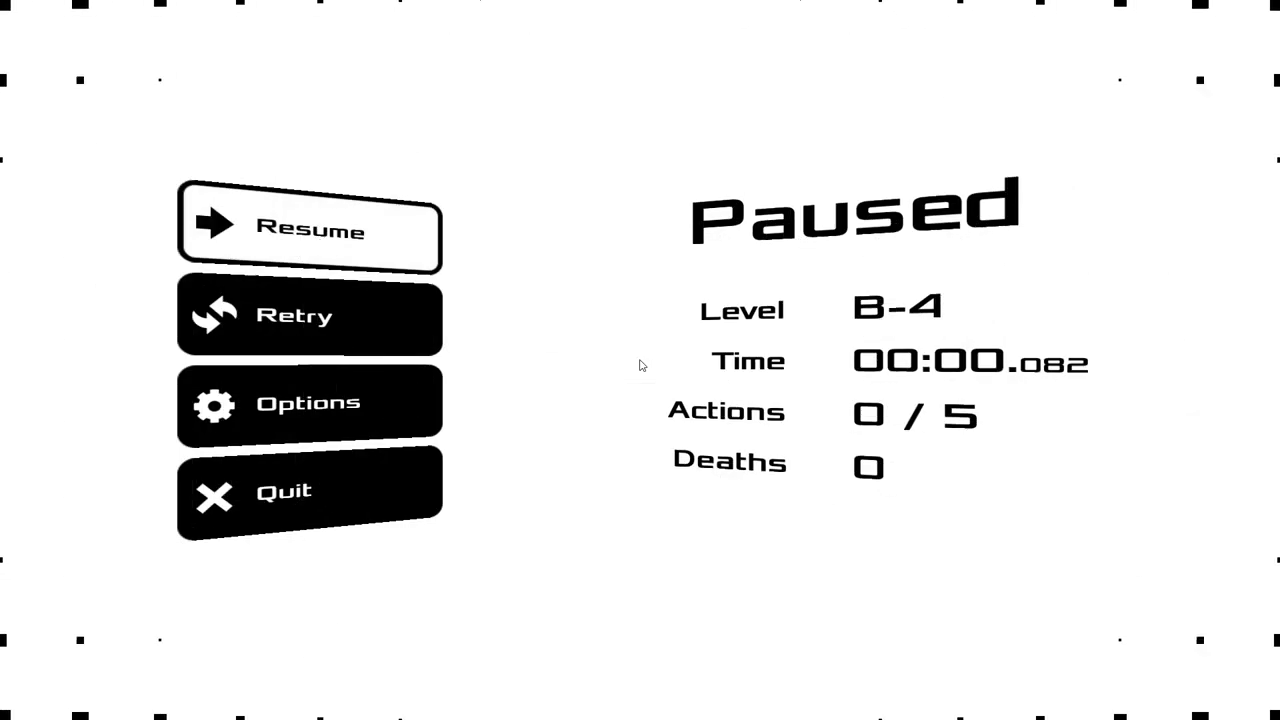
pyautogui.click(309, 230)
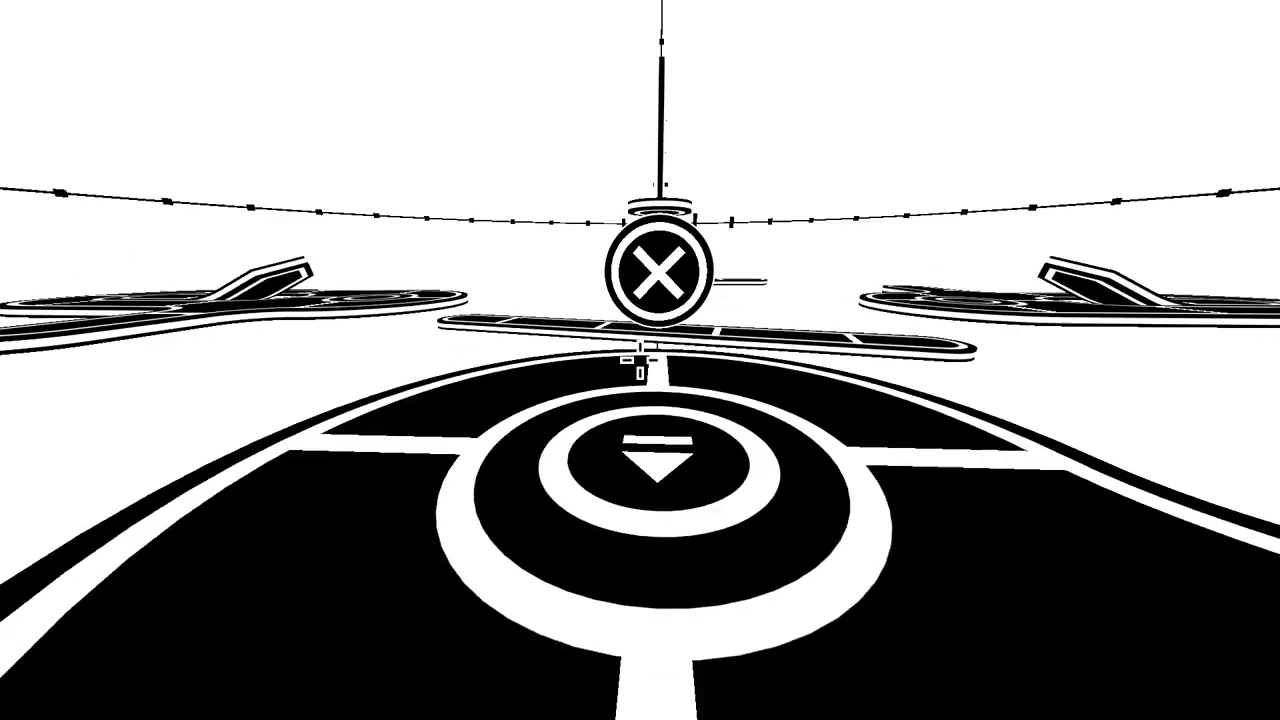
pyautogui.moveTo(632, 360)
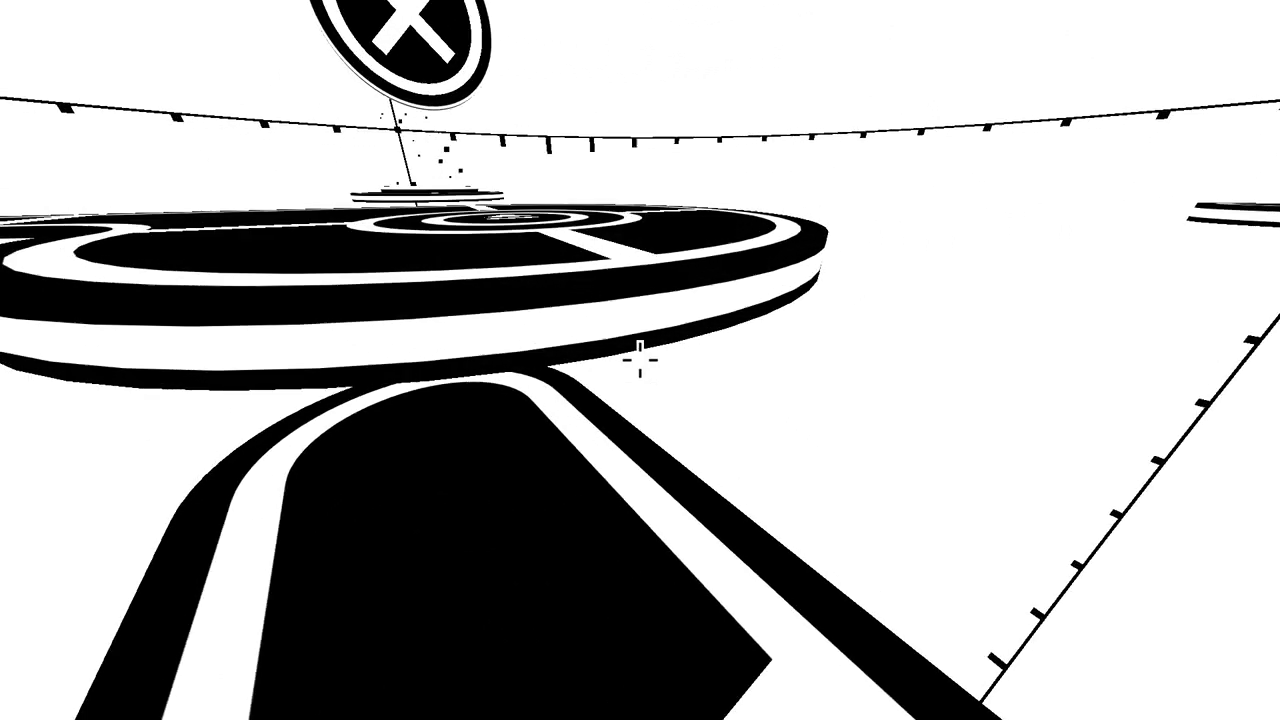
pyautogui.moveTo(632, 360)
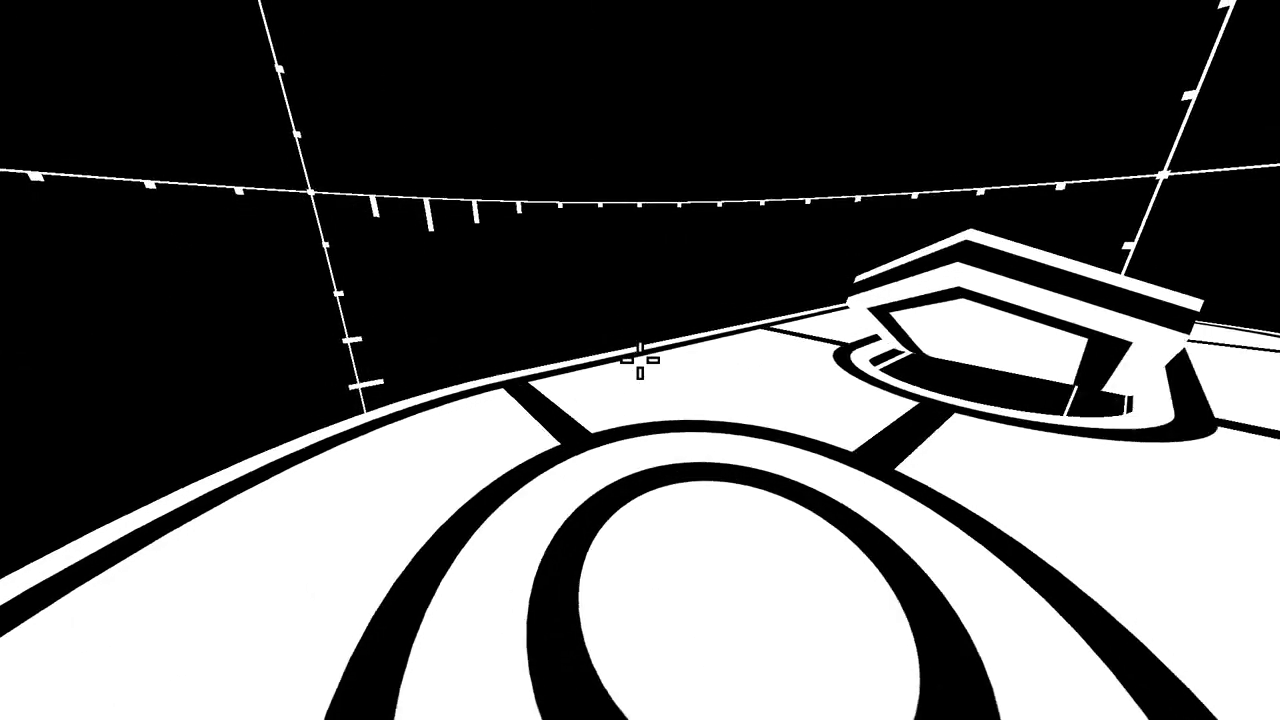
pyautogui.moveTo(635, 365)
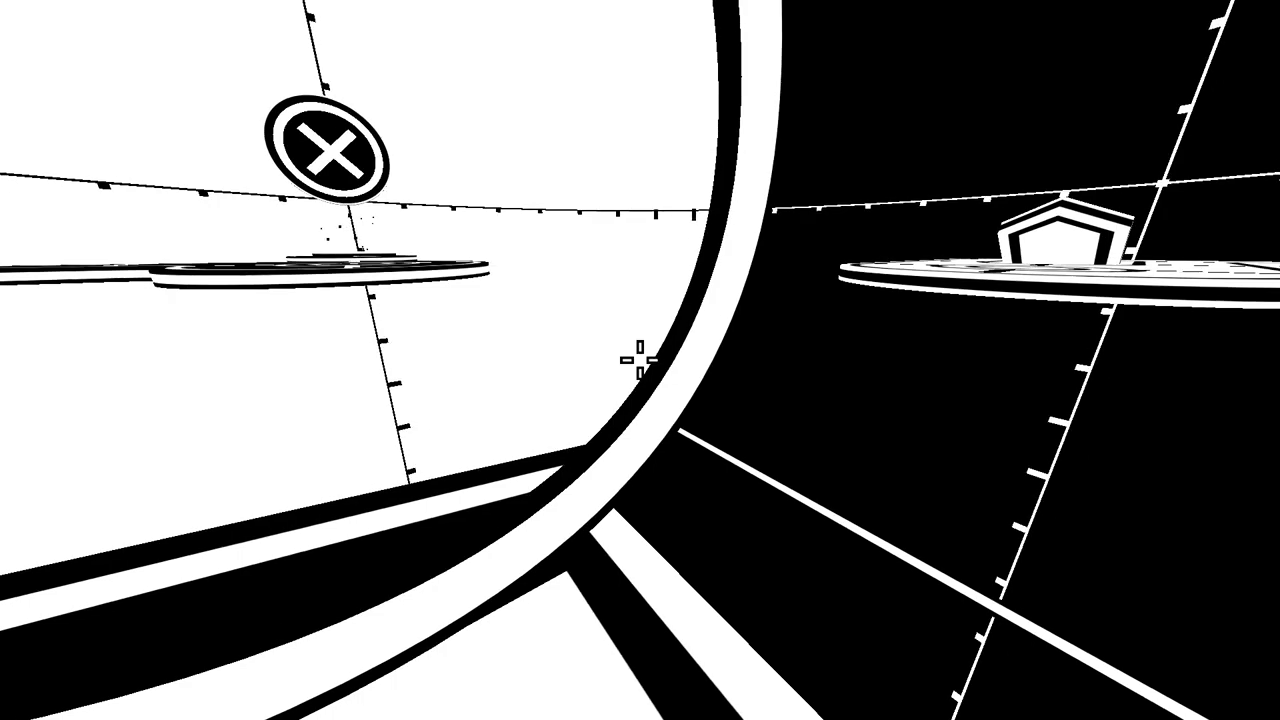
pyautogui.moveTo(640, 360)
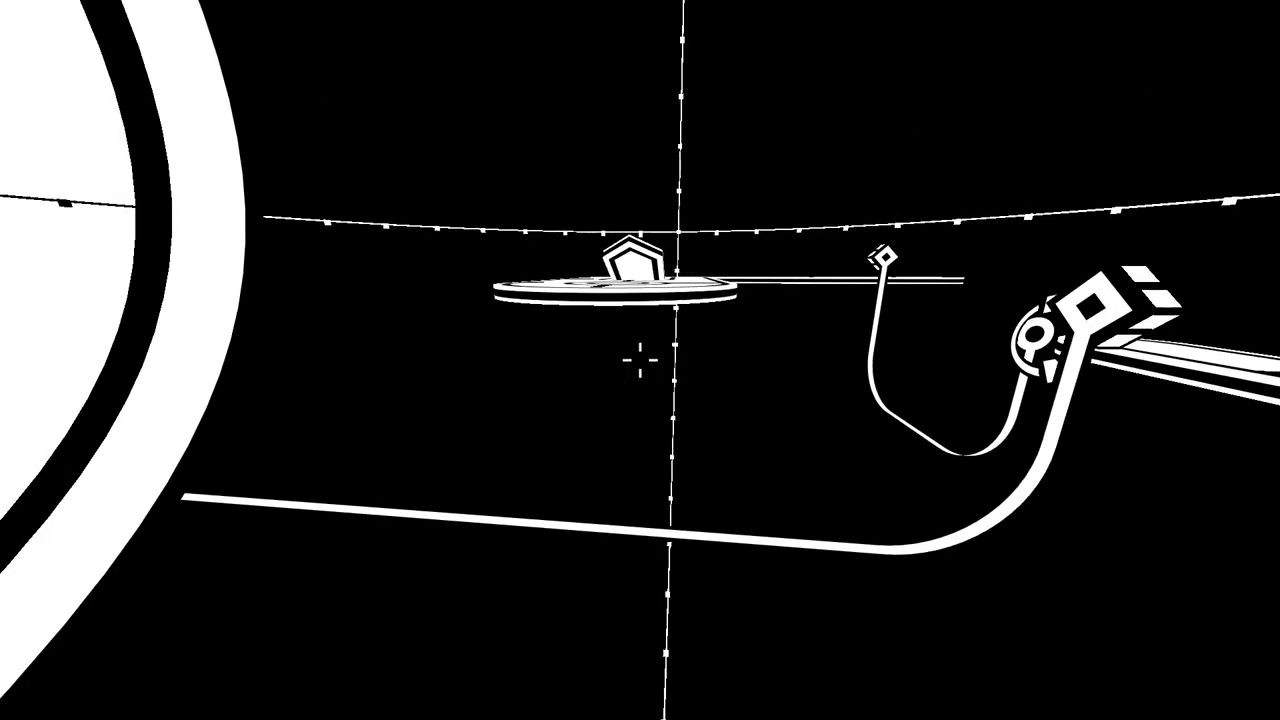
# Pause level B-4 to review time, actions and deaths, then resume
pyautogui.press('Escape')
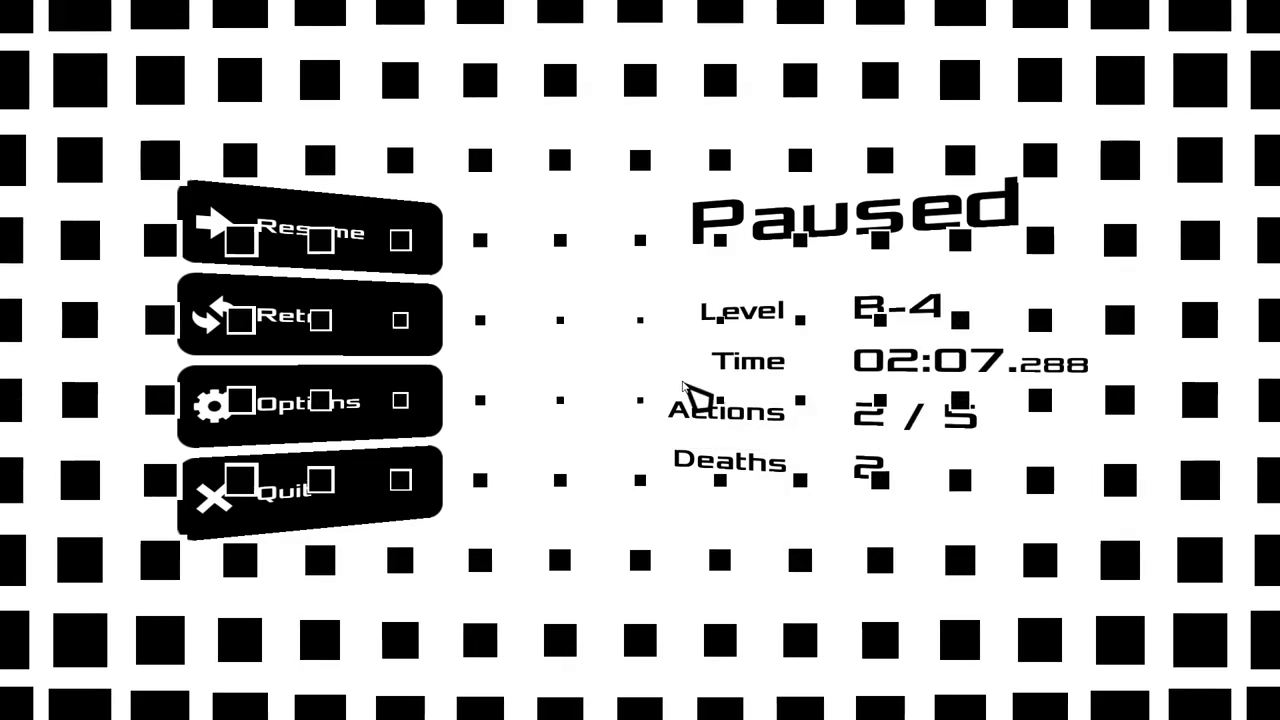
pyautogui.click(310, 230)
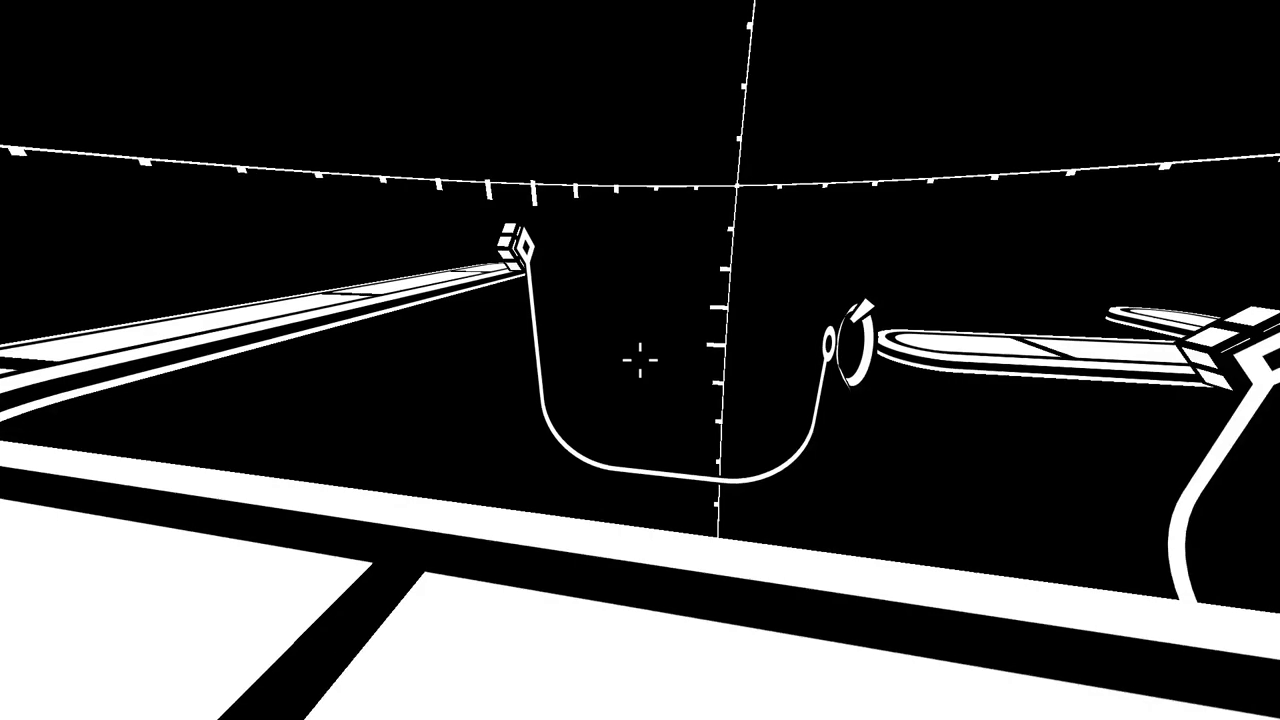
pyautogui.moveTo(640, 360)
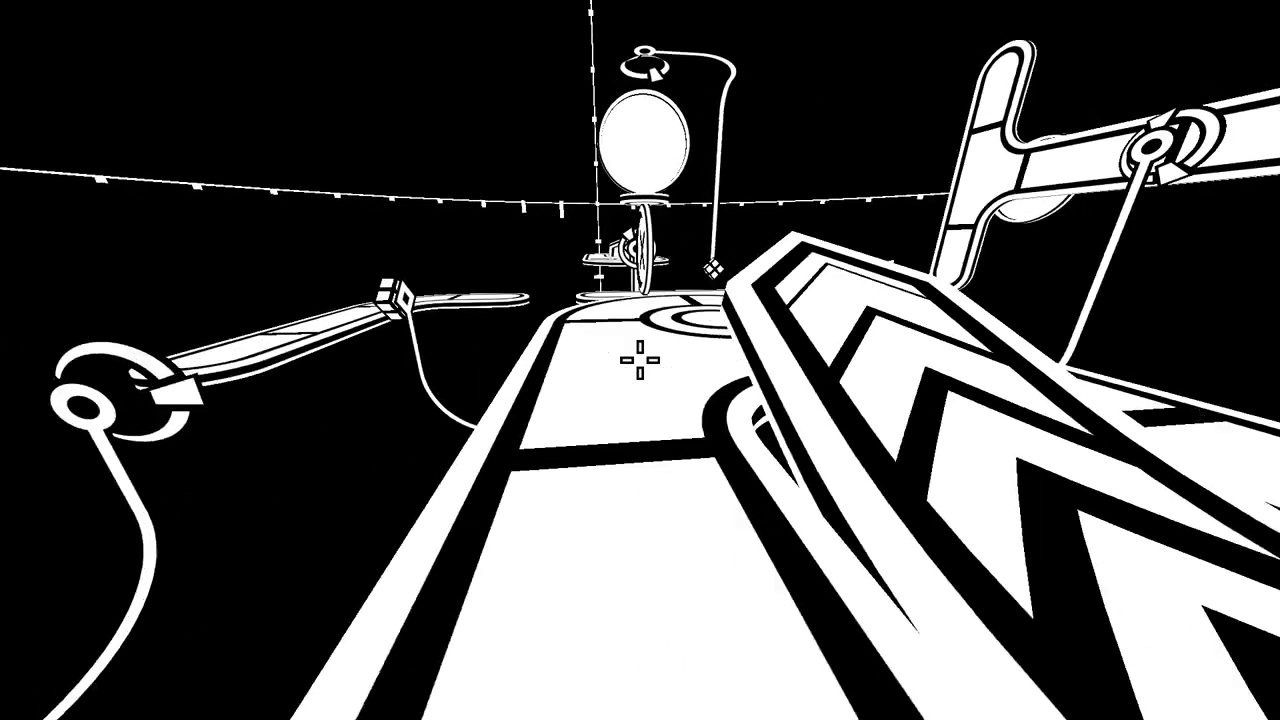
pyautogui.moveTo(640, 360)
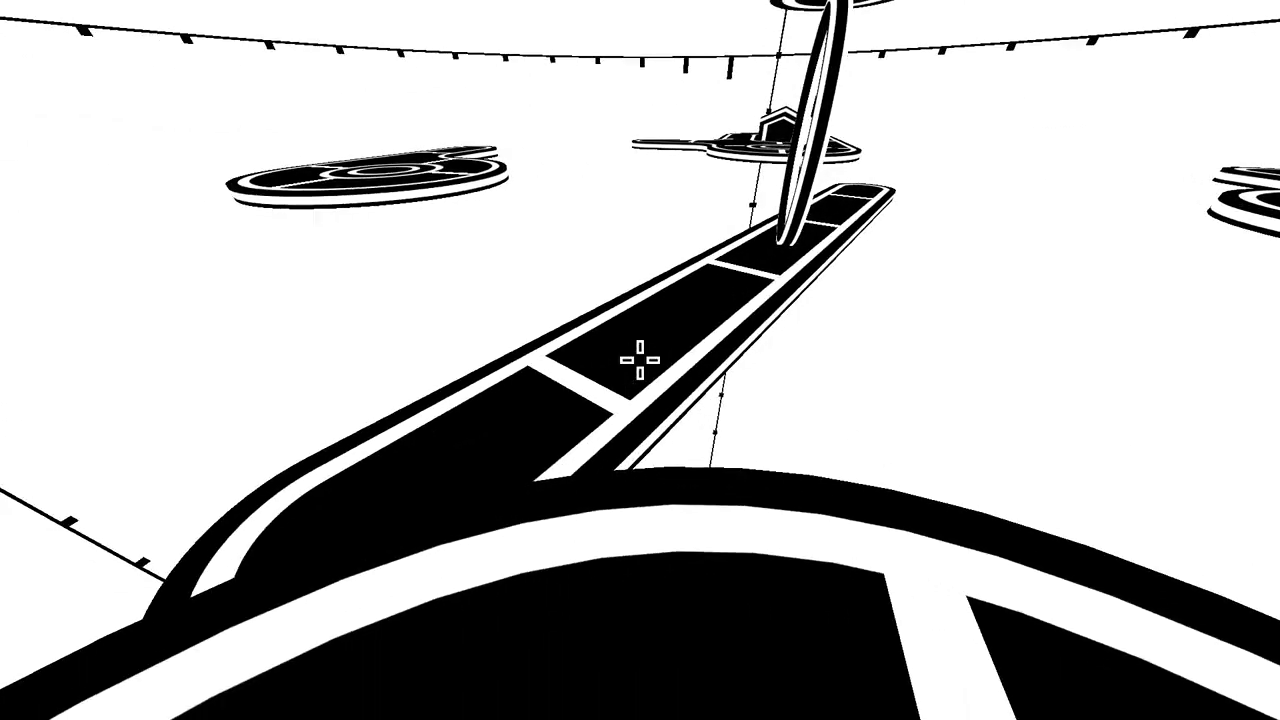
pyautogui.moveTo(637, 362)
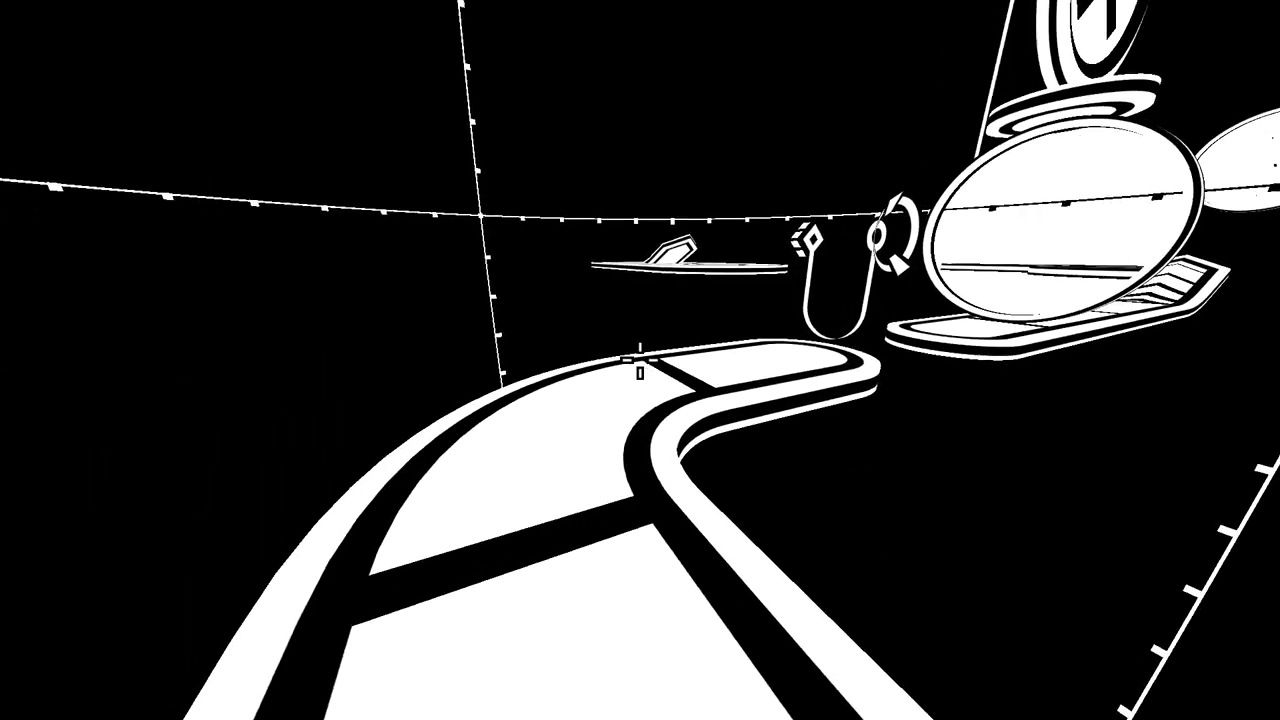
pyautogui.moveTo(640, 360)
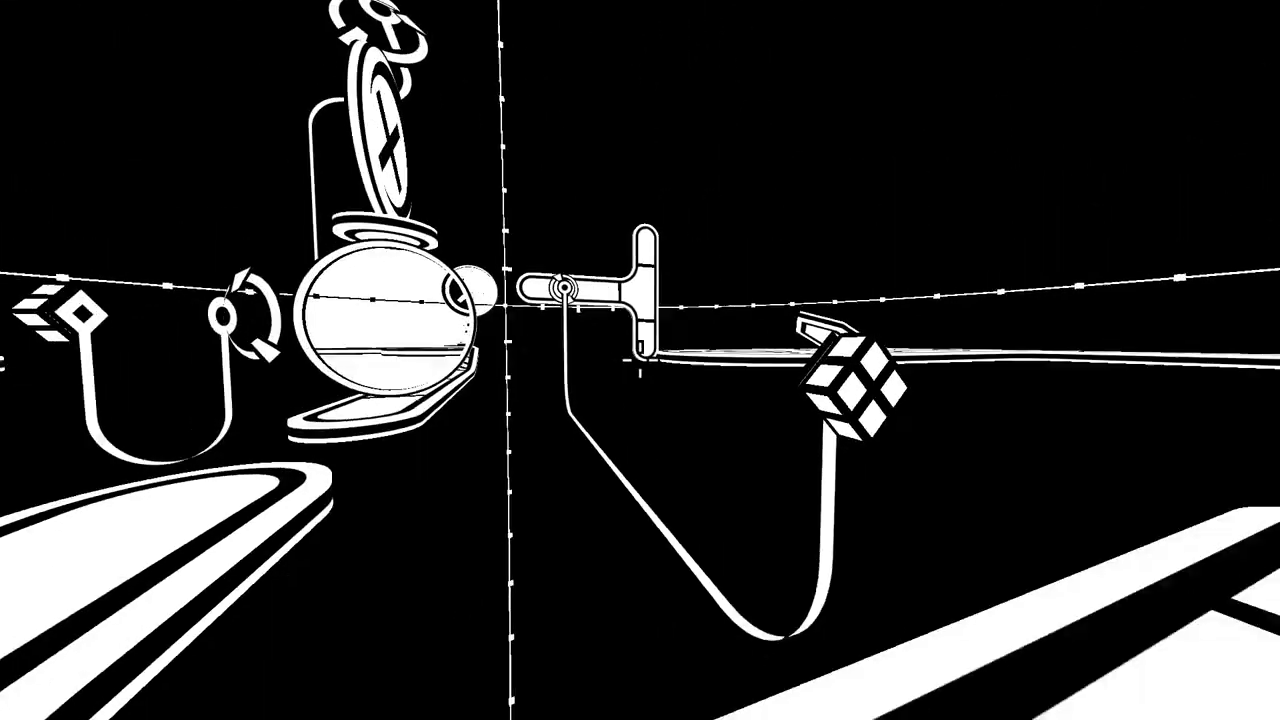
pyautogui.moveTo(640, 360)
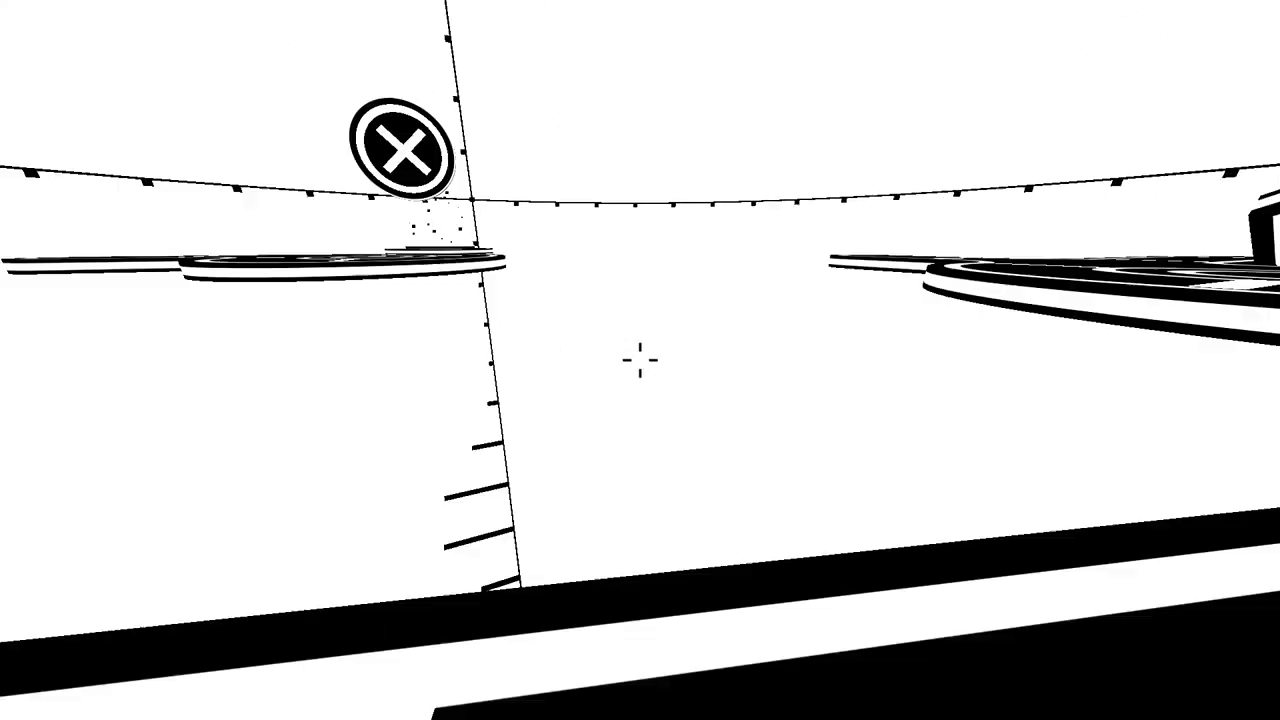
pyautogui.moveTo(640, 360)
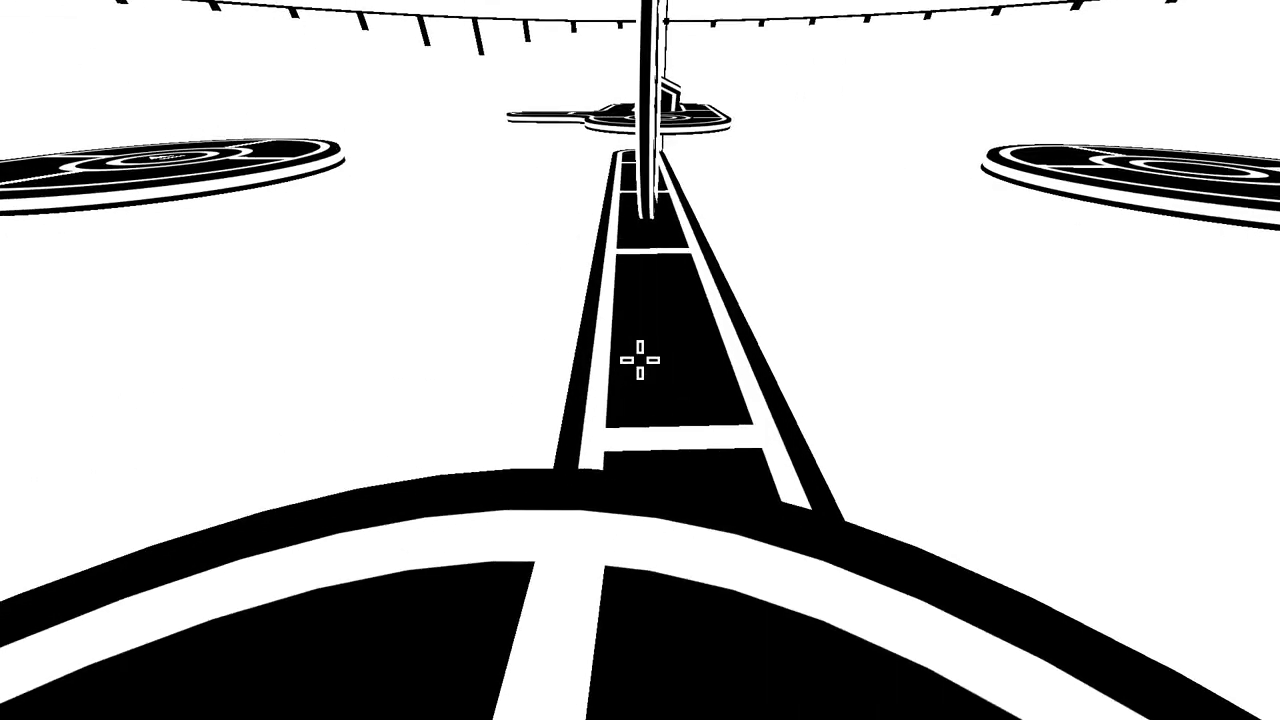